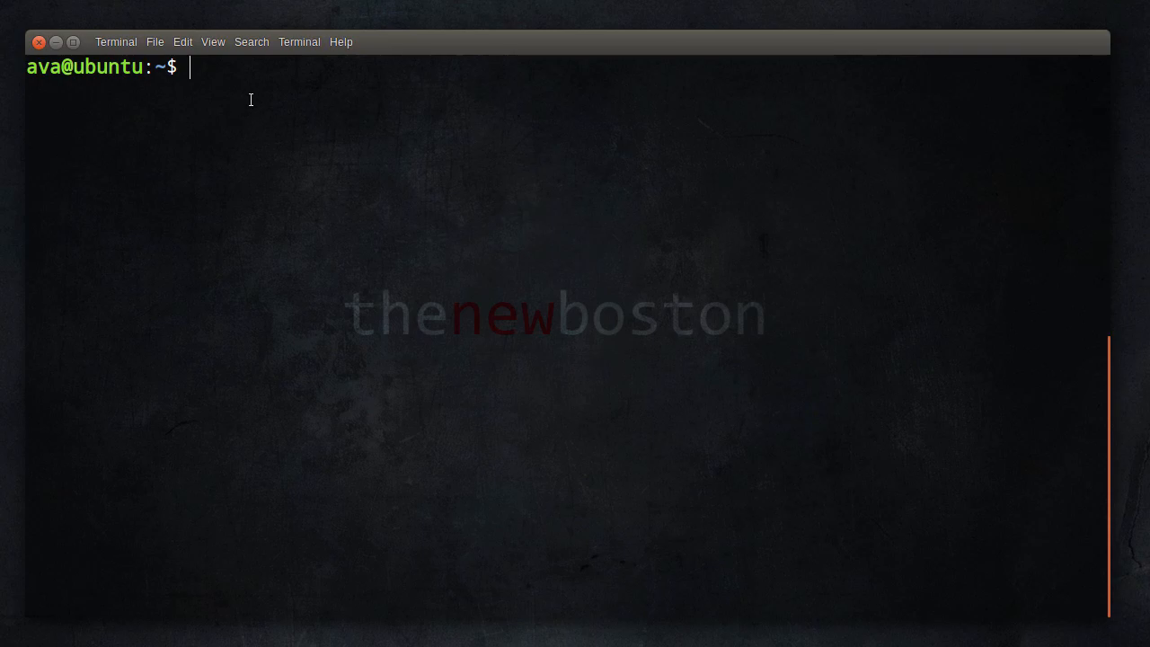
mouse_move(256, 94)
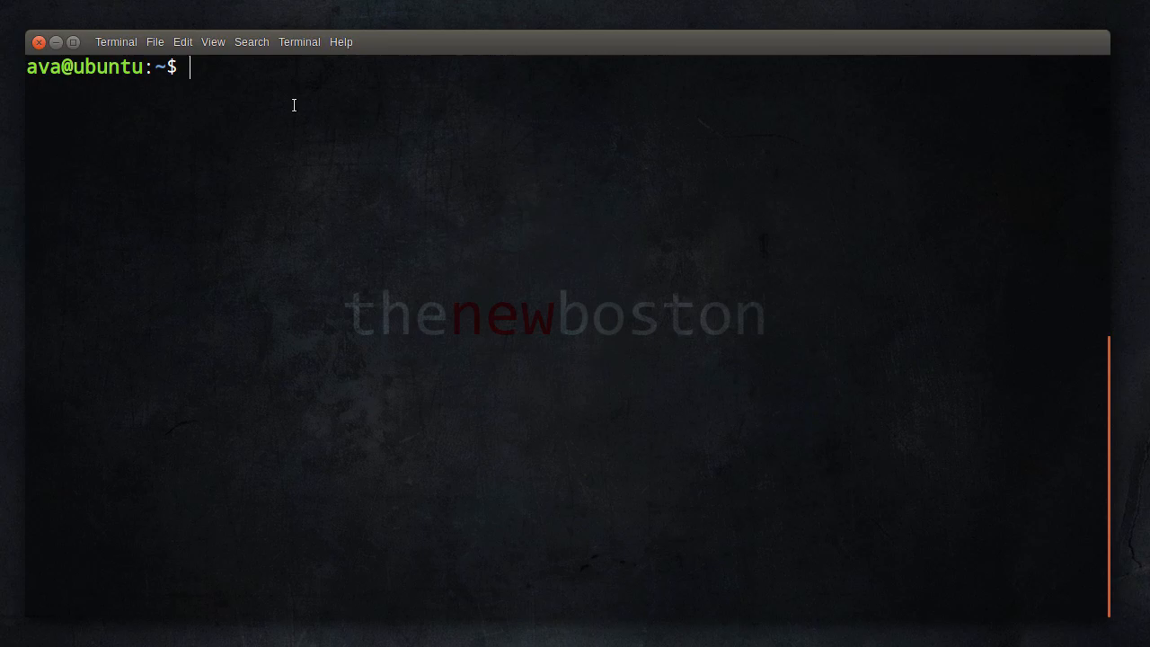
- Run ps to list the shell's processes, bash and ps, with their PIDs and TTY
text(ps)
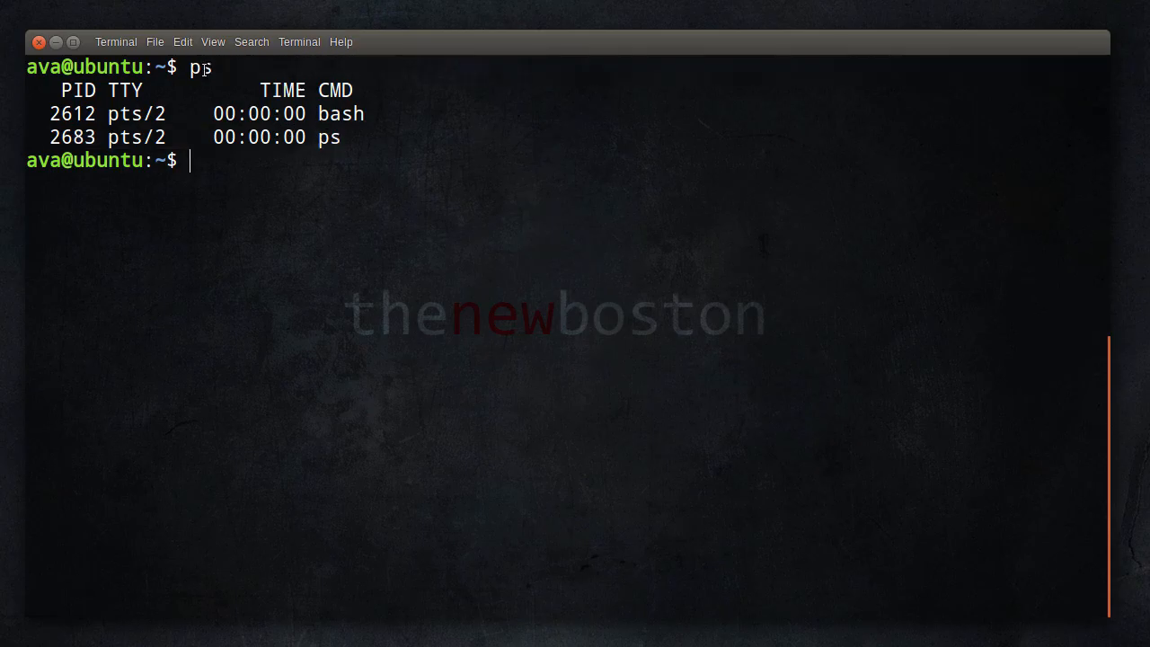
mouse_move(256, 191)
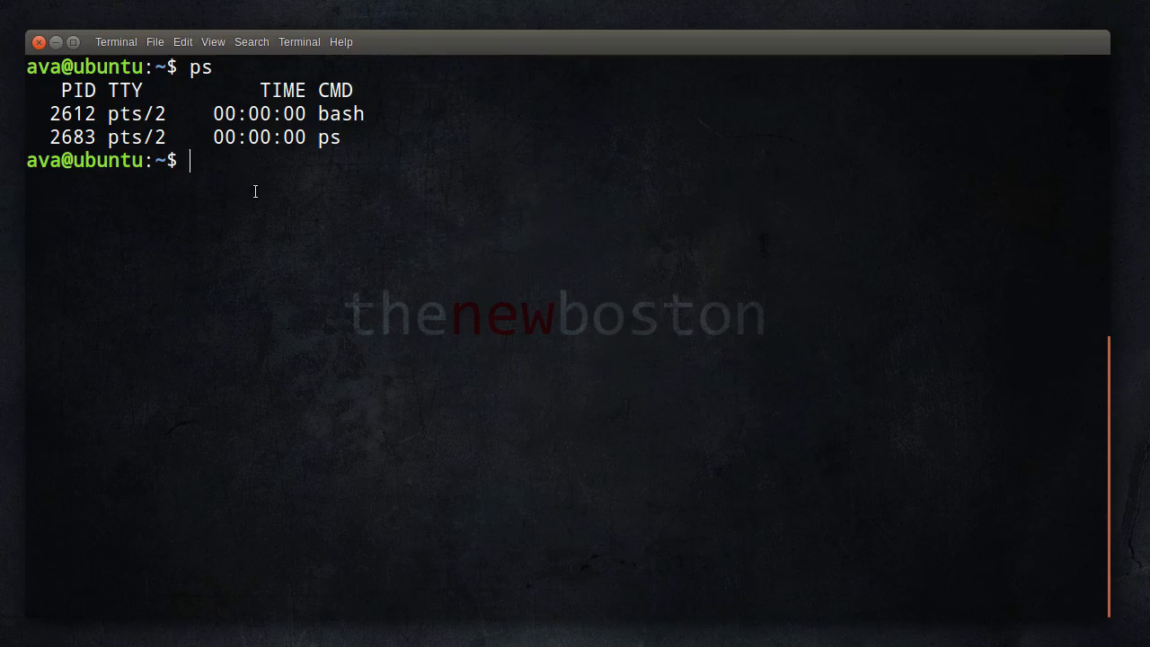
mouse_move(254, 159)
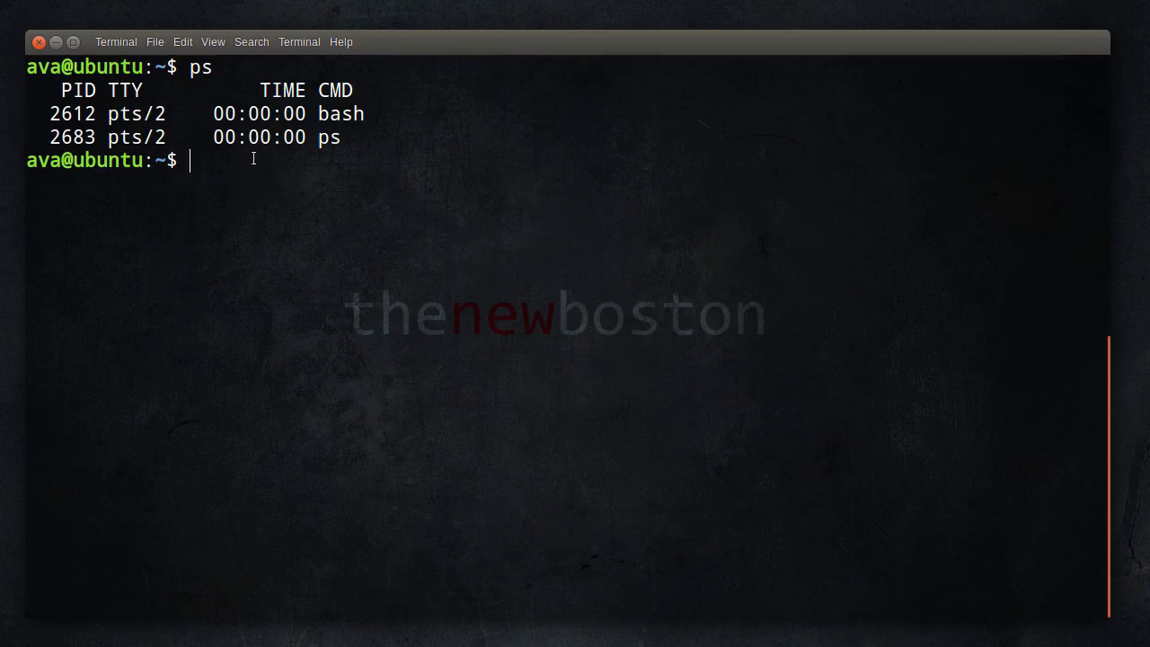
mouse_move(281, 158)
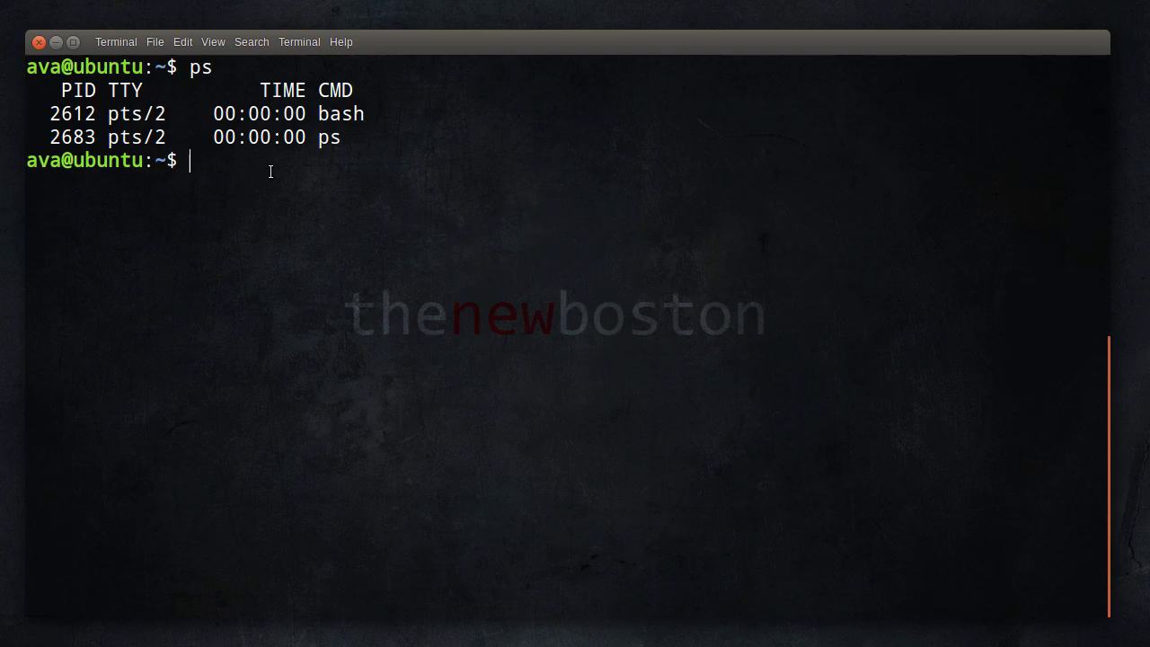
- Run ps ax and scroll up through the system-wide process list
text(ps ax)
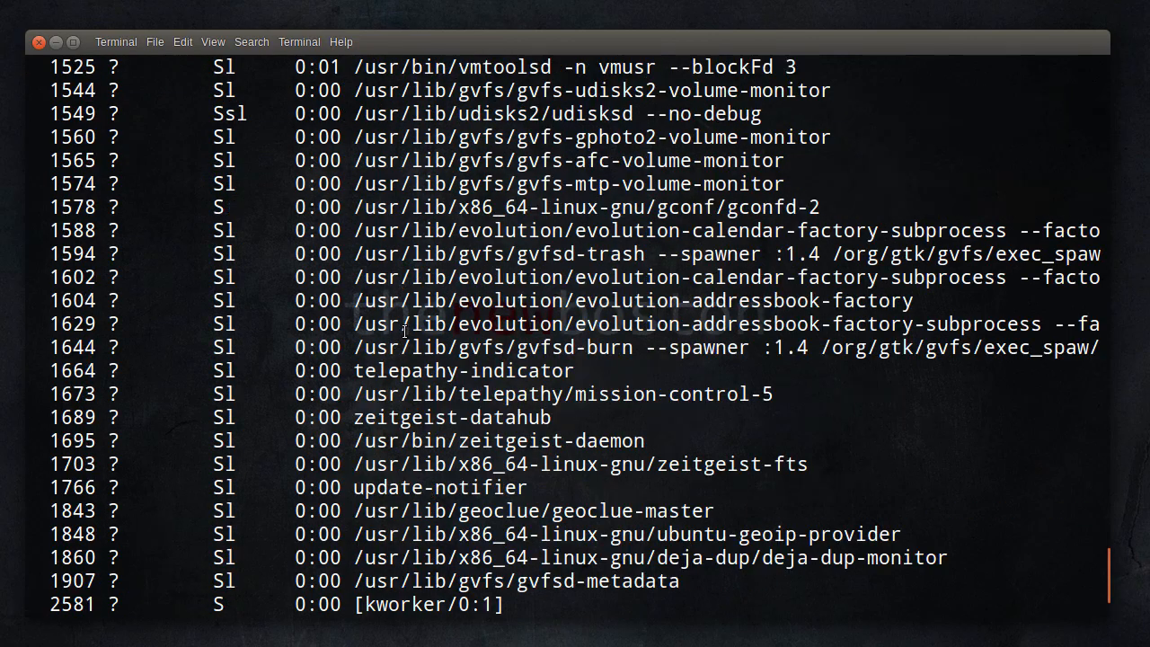
scroll(up, 3)
text(ps)
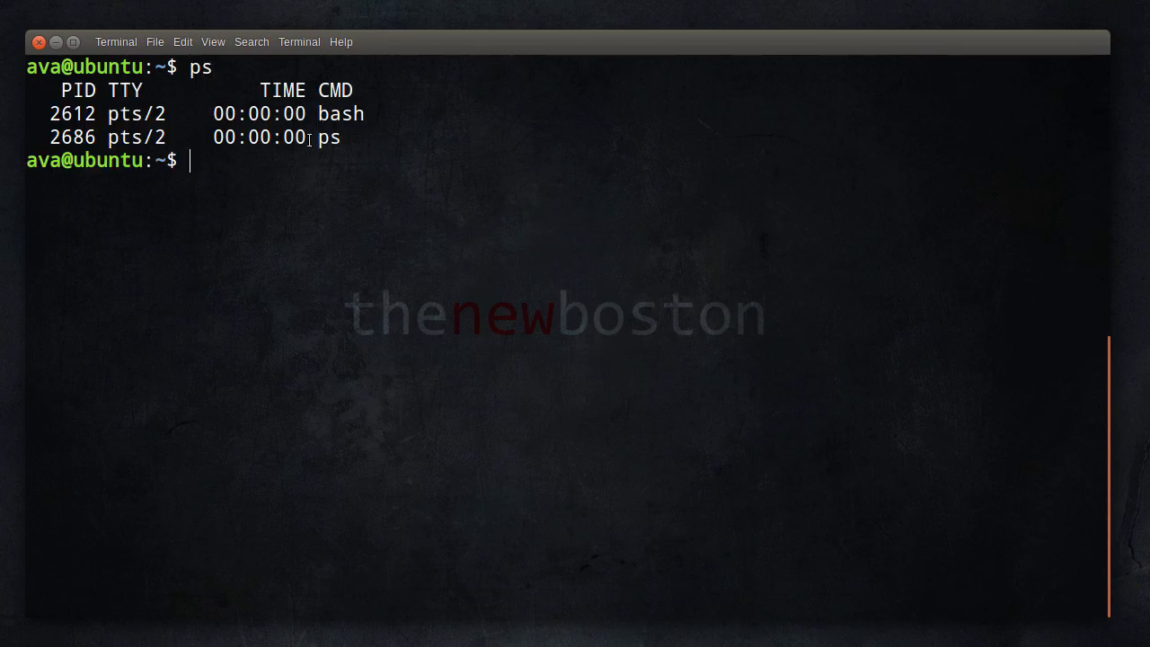
mouse_move(240, 181)
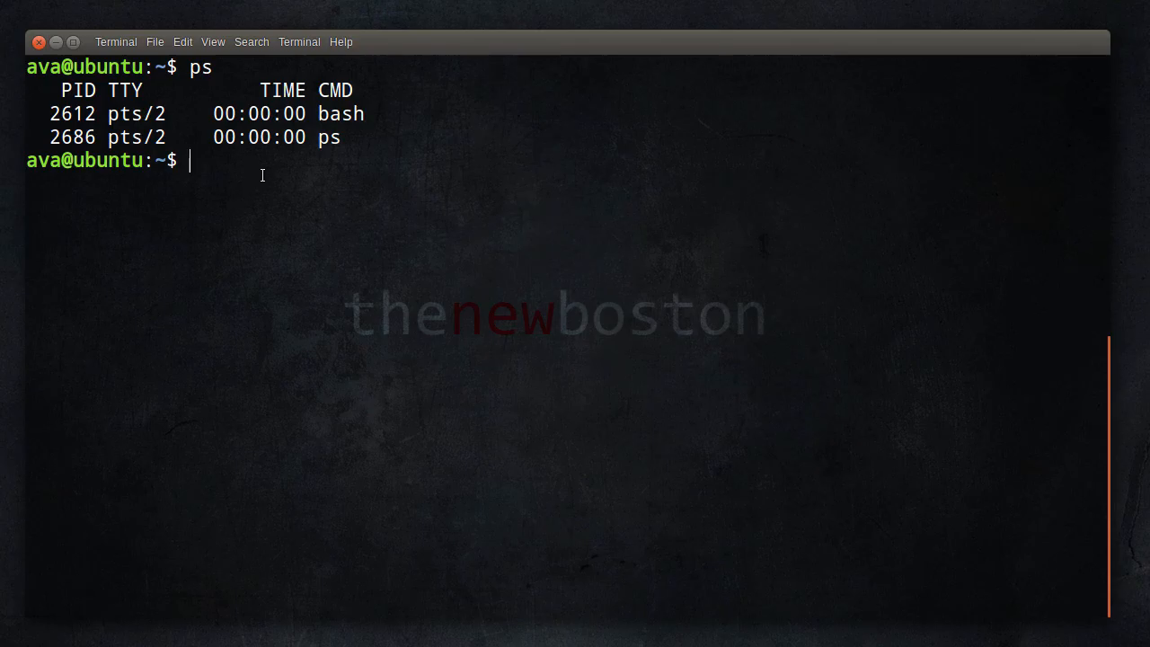
mouse_move(325, 170)
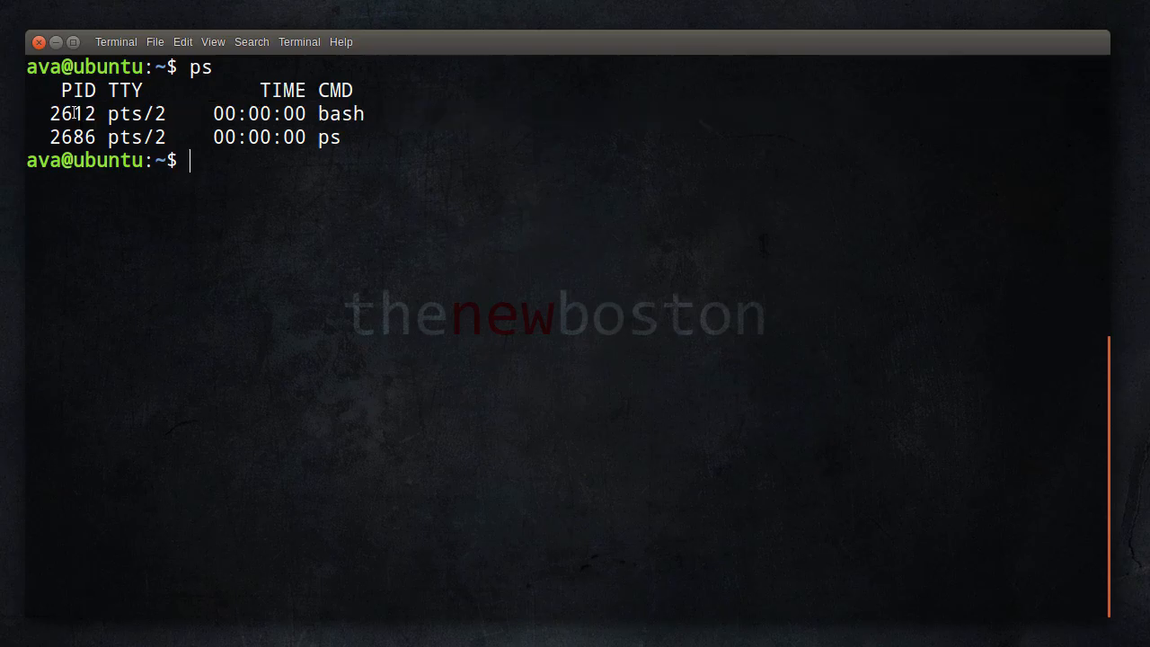
drag(51, 113, 364, 113)
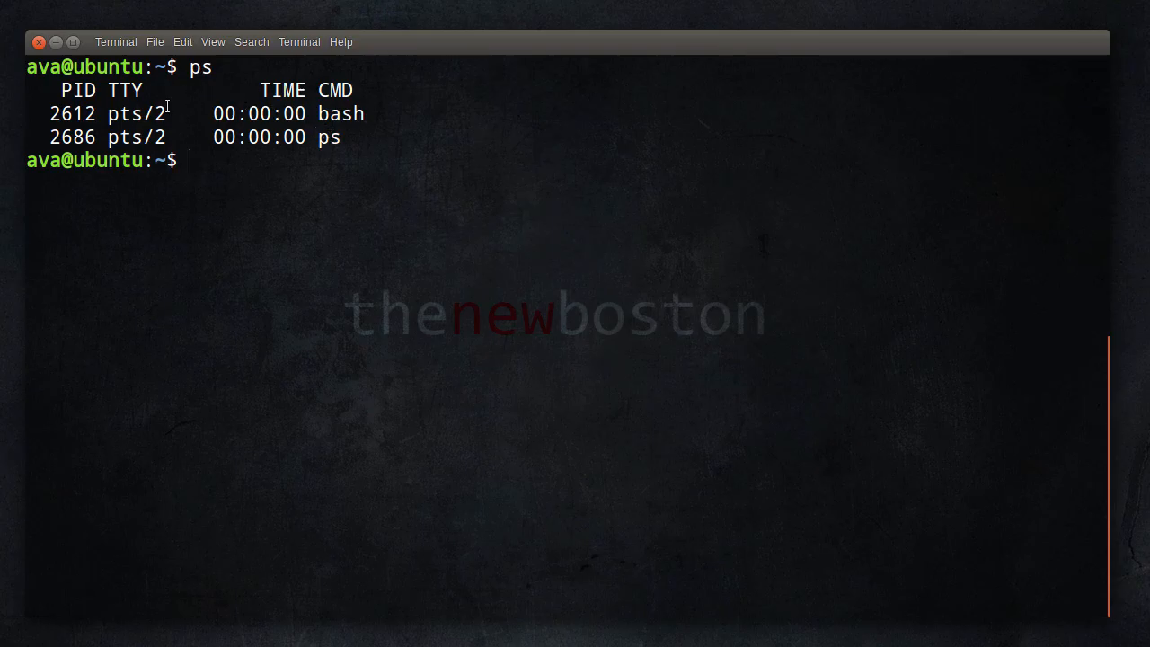
double_click(123, 90)
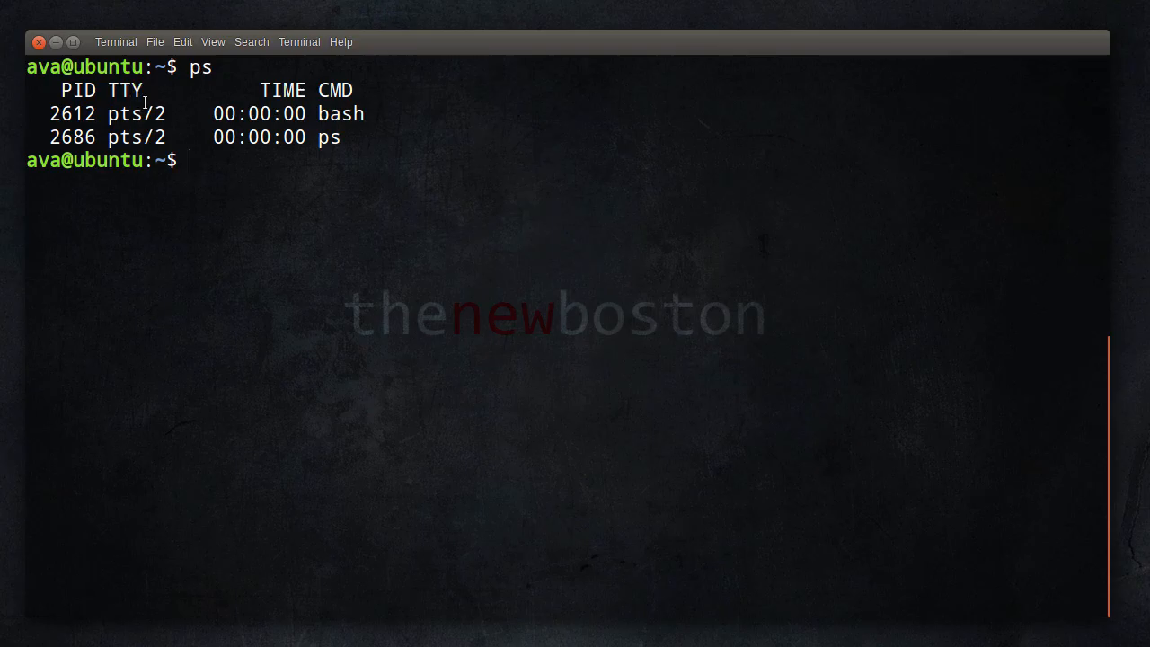
mouse_move(346, 111)
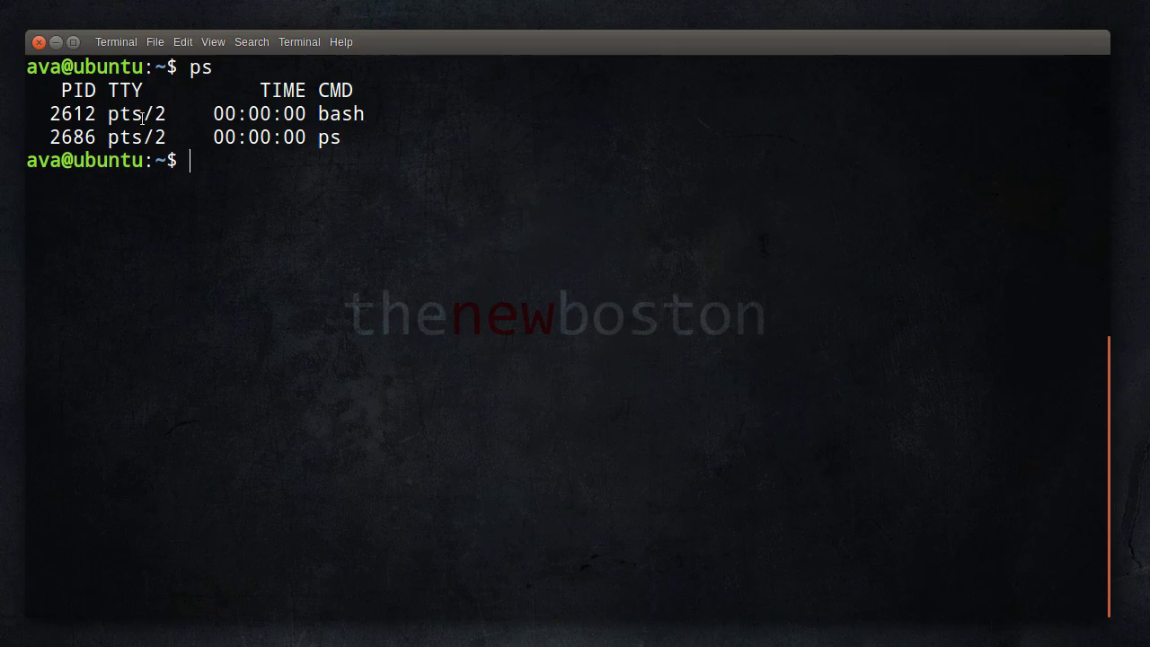
mouse_move(131, 118)
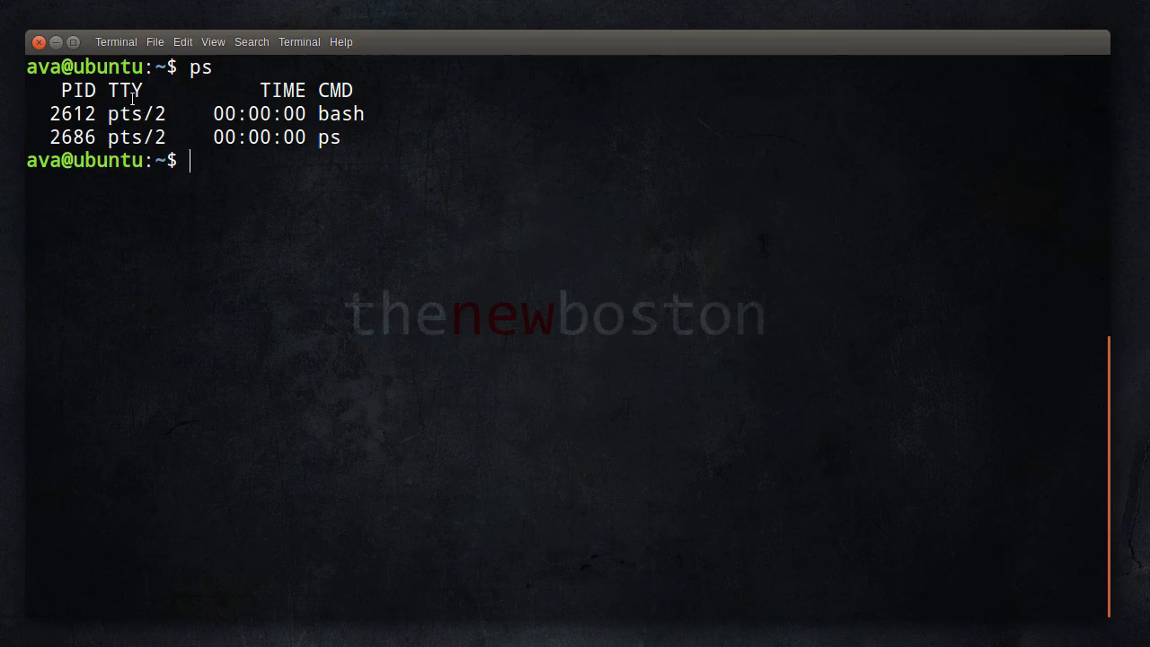
- Highlight the TTY and TIME column headings of the ps listing
double_click(124, 89)
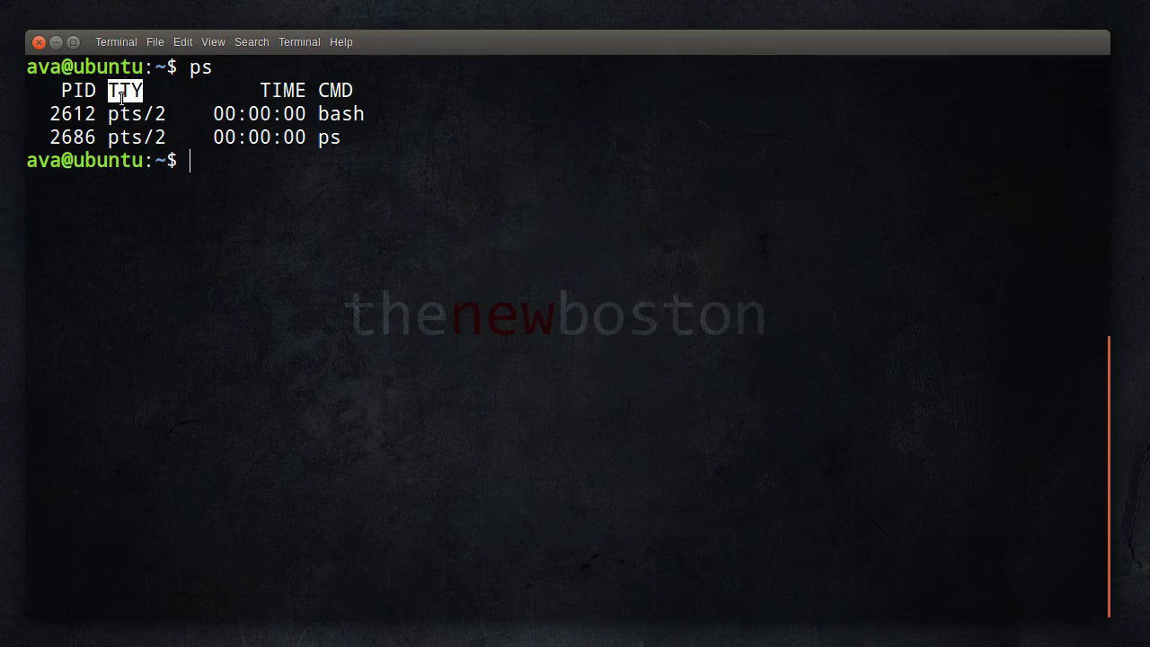
mouse_move(277, 94)
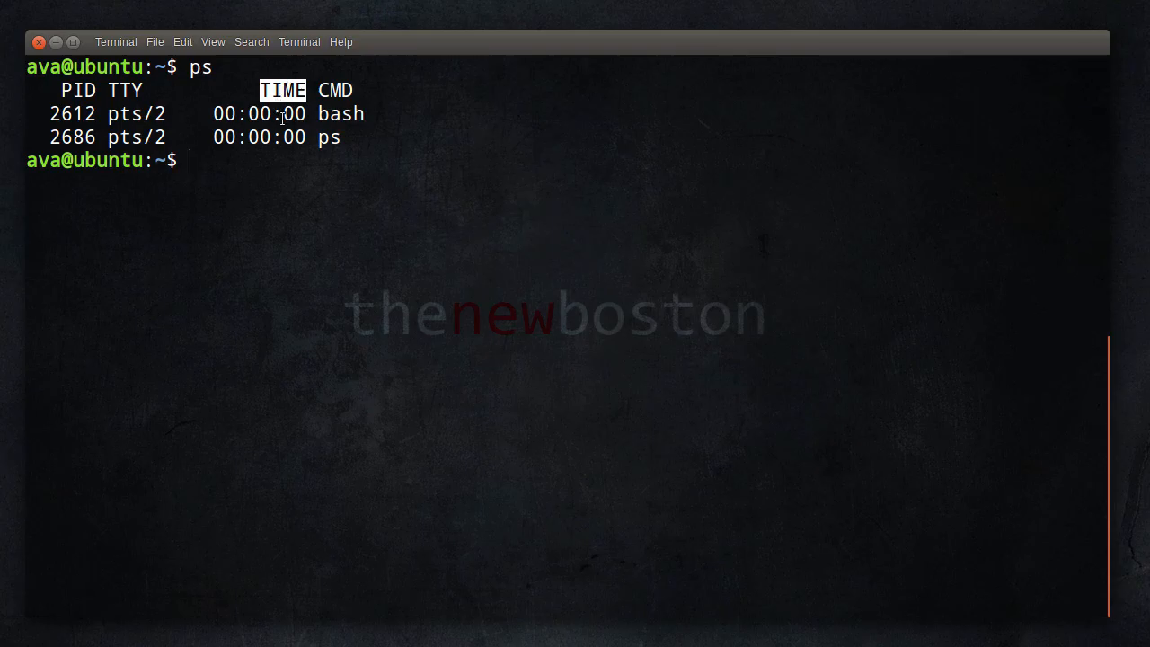
mouse_move(328, 118)
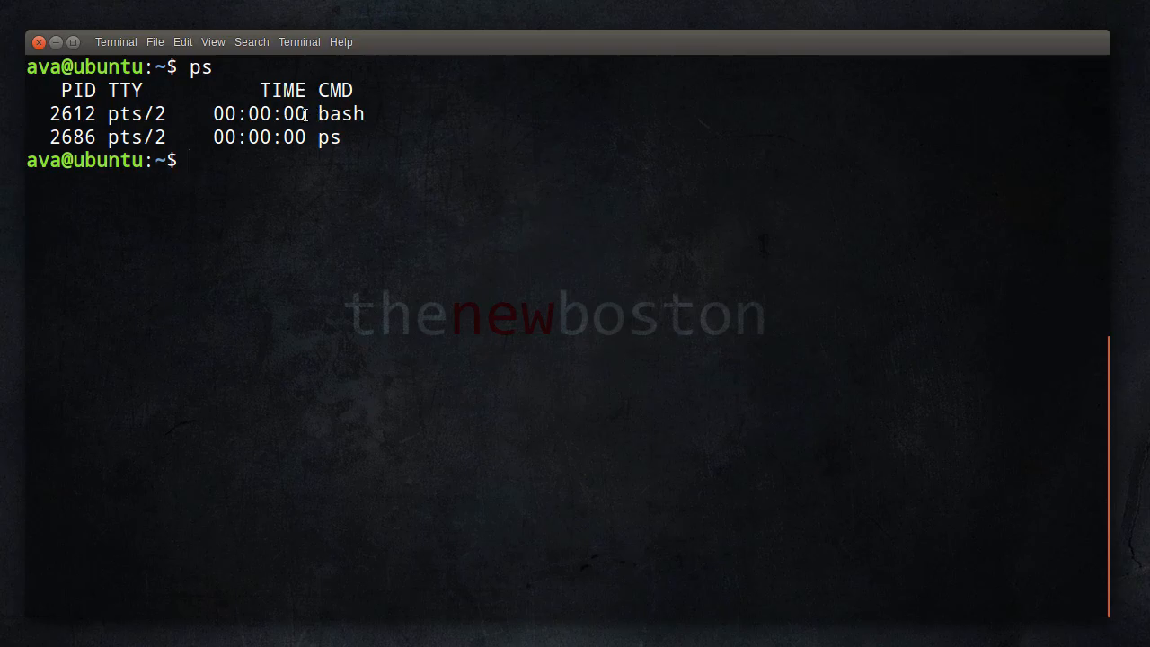
double_click(292, 113)
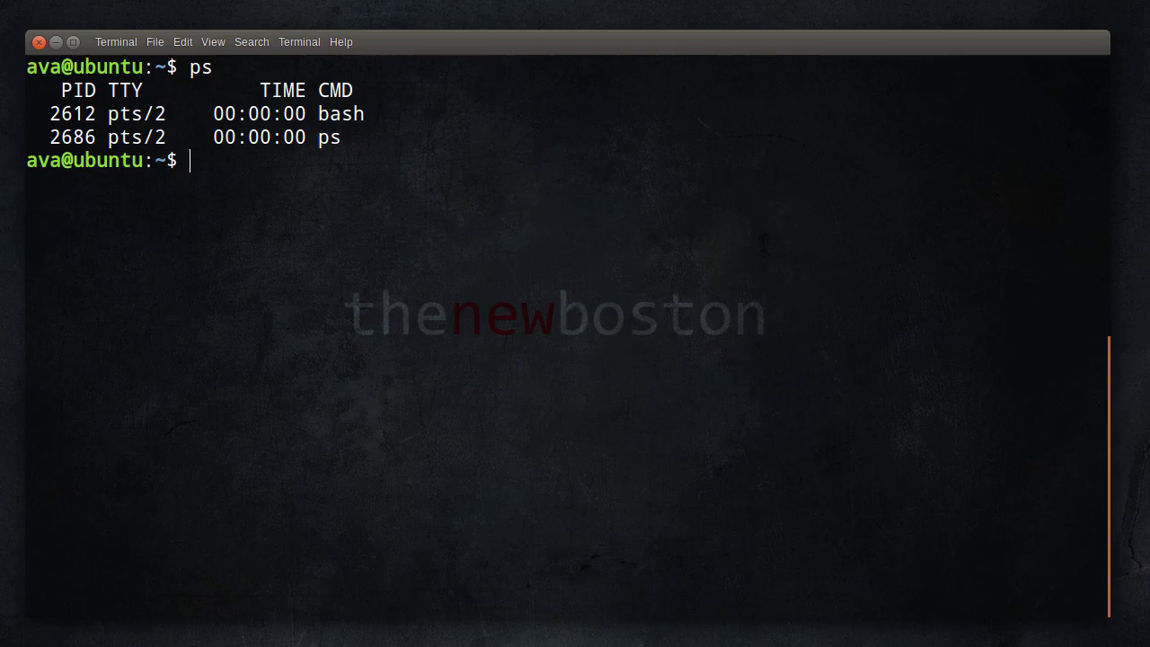
mouse_move(250, 156)
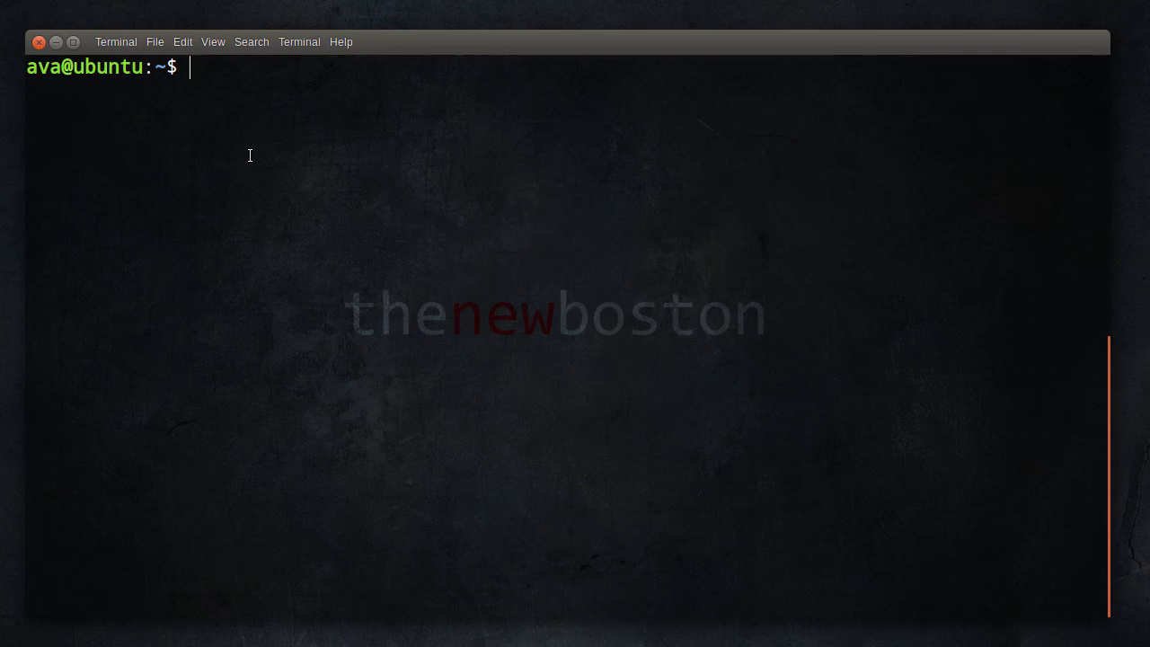
mouse_move(303, 120)
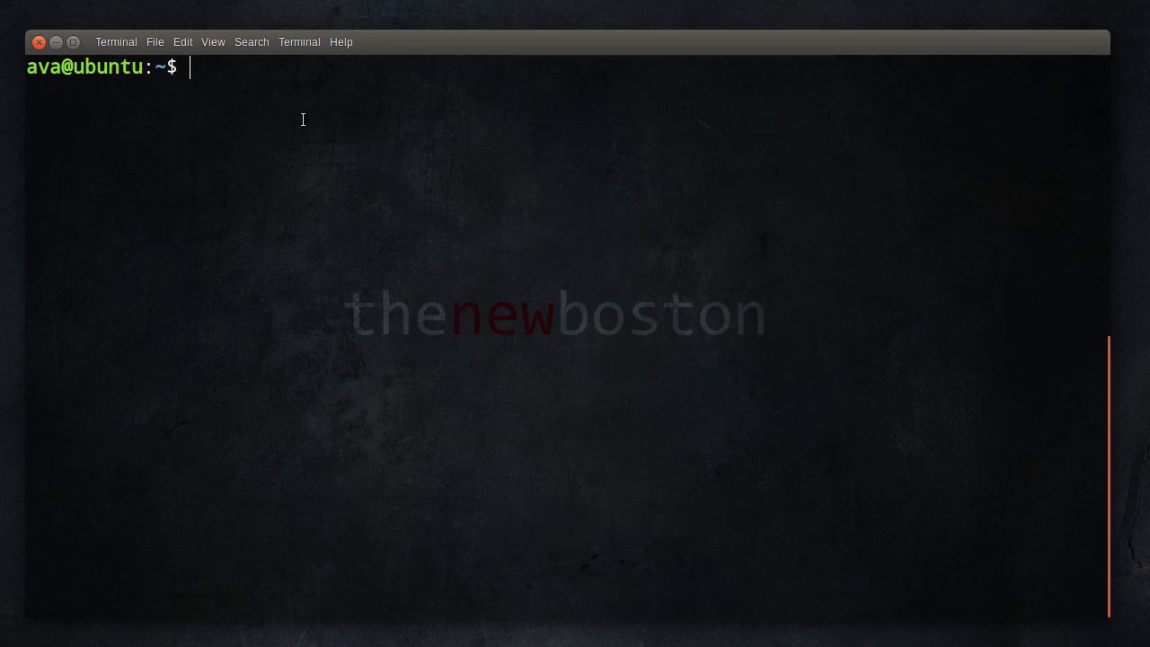
- Clear the screen and run ls to show Desktop, Documents, Downloads, Music and examples.desktop
text(sp)
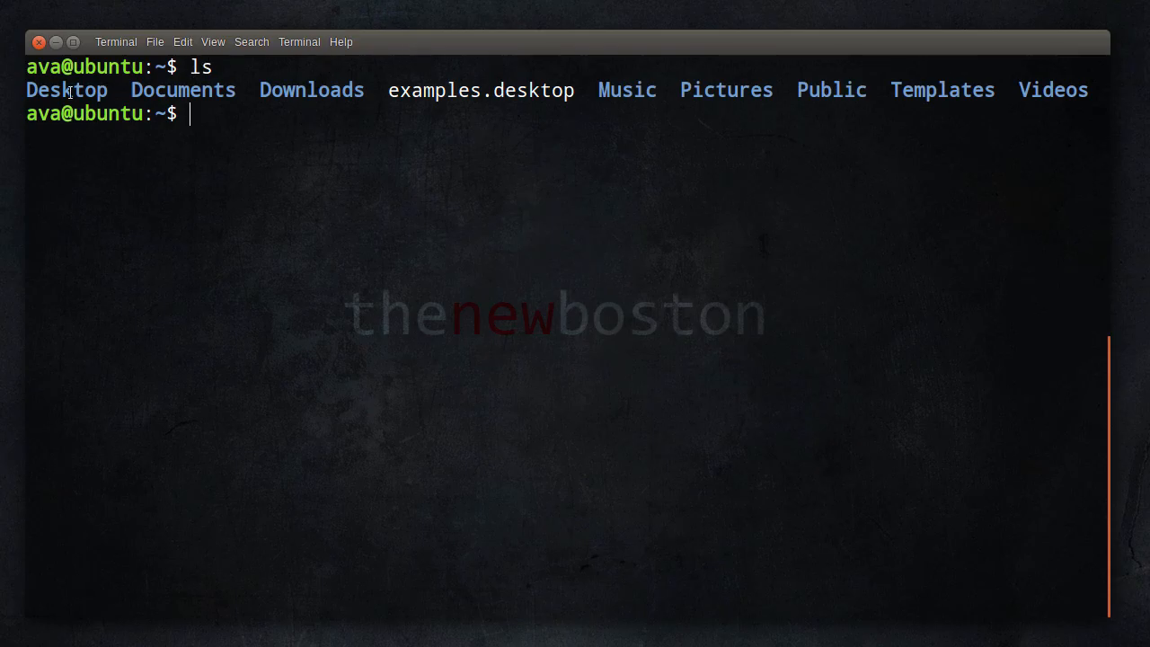
mouse_move(353, 105)
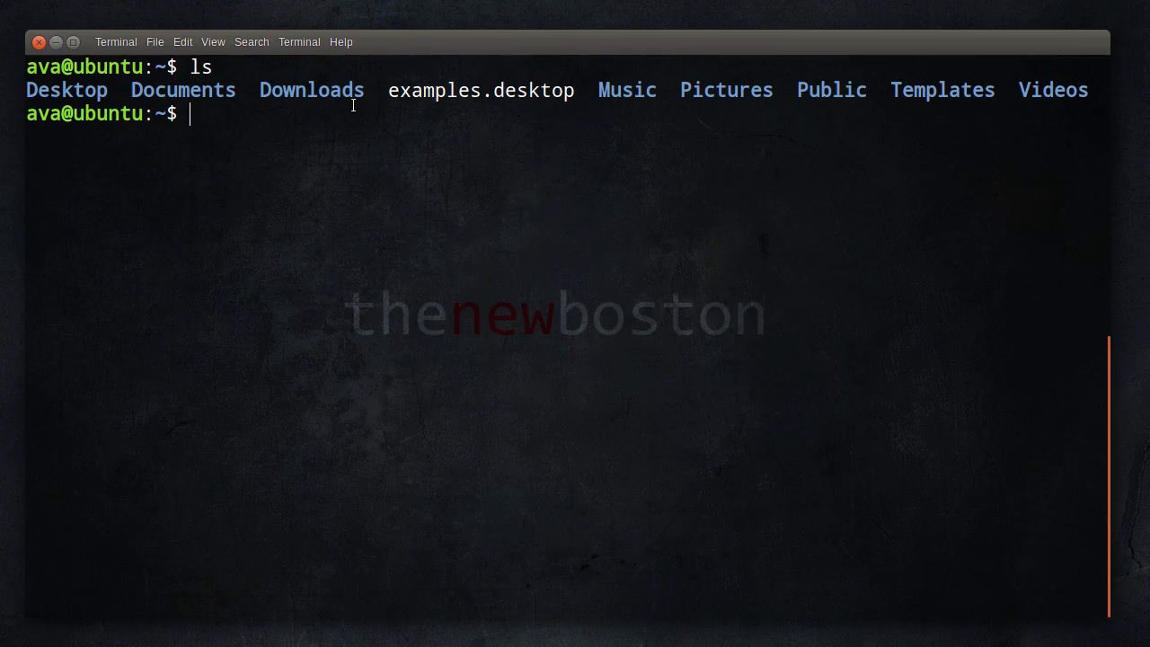
mouse_move(252, 116)
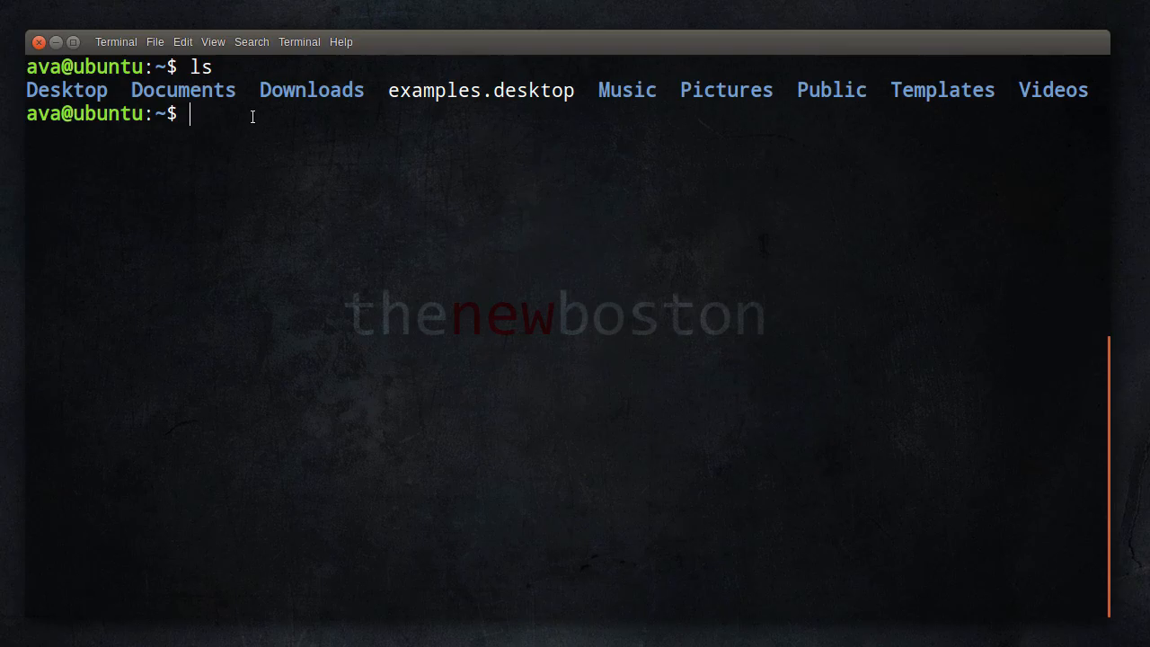
text(clear)
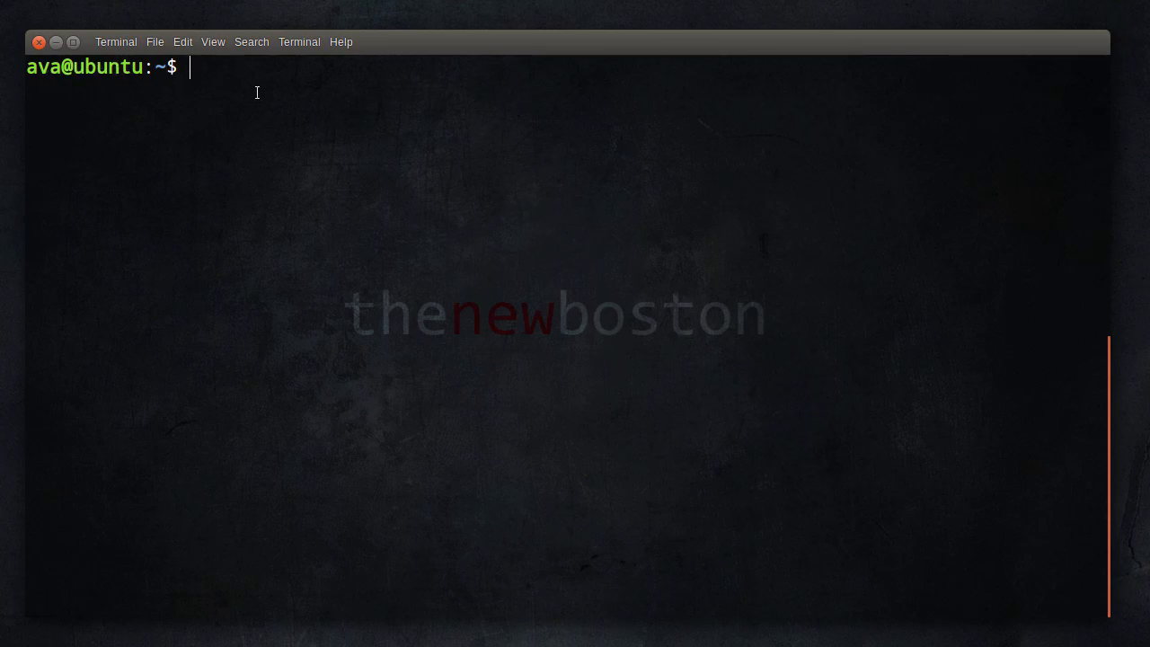
mouse_move(198, 87)
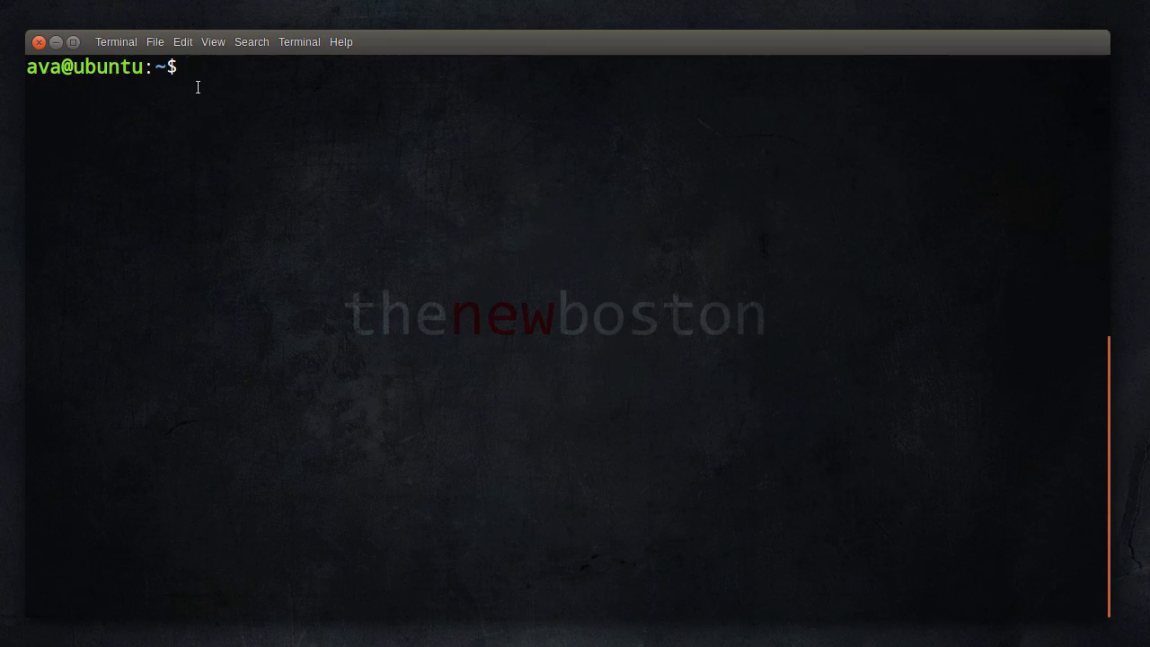
text(ls)
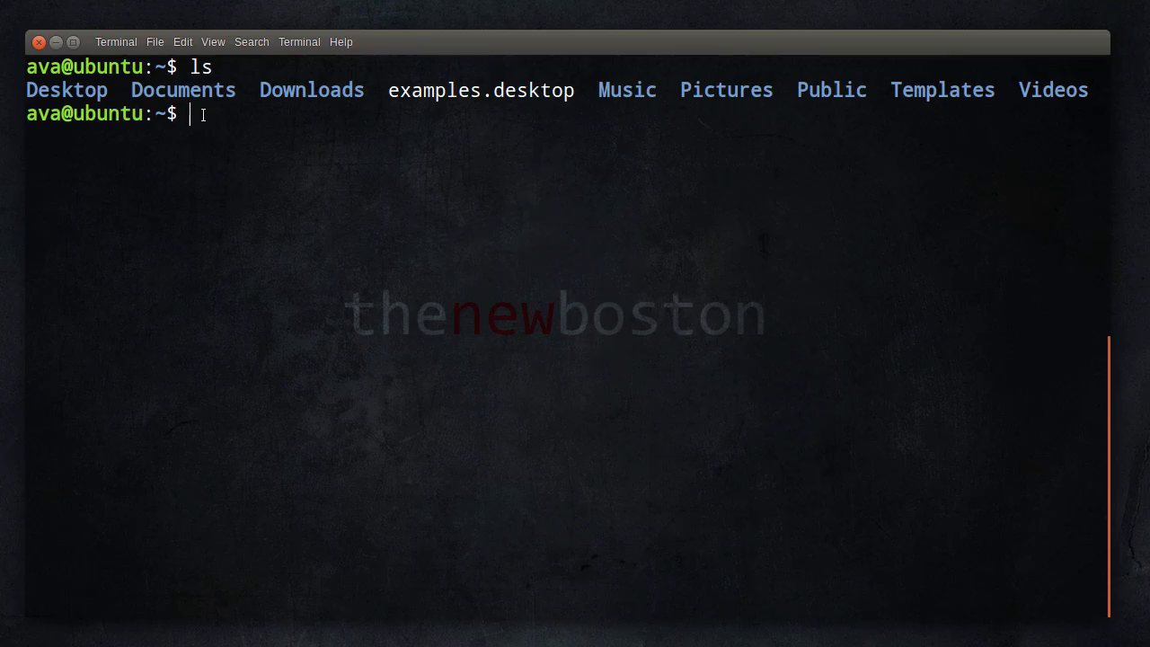
- Launch xlogo in the foreground, drag its window to several spots, then close it
text(xlogo)
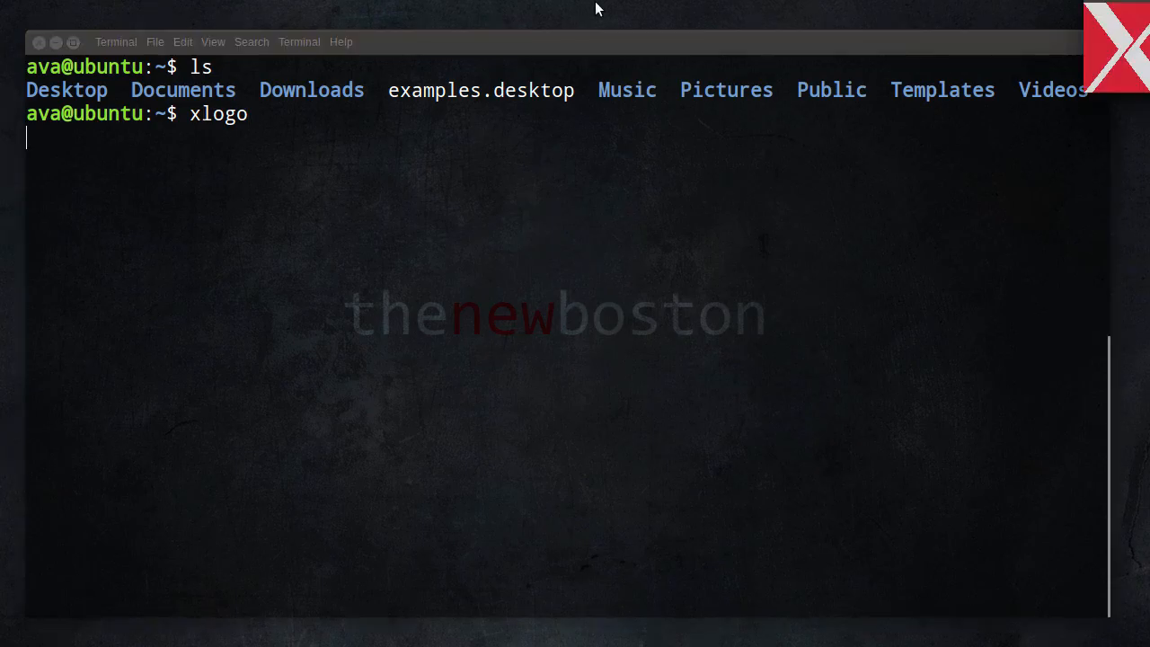
key(Return)
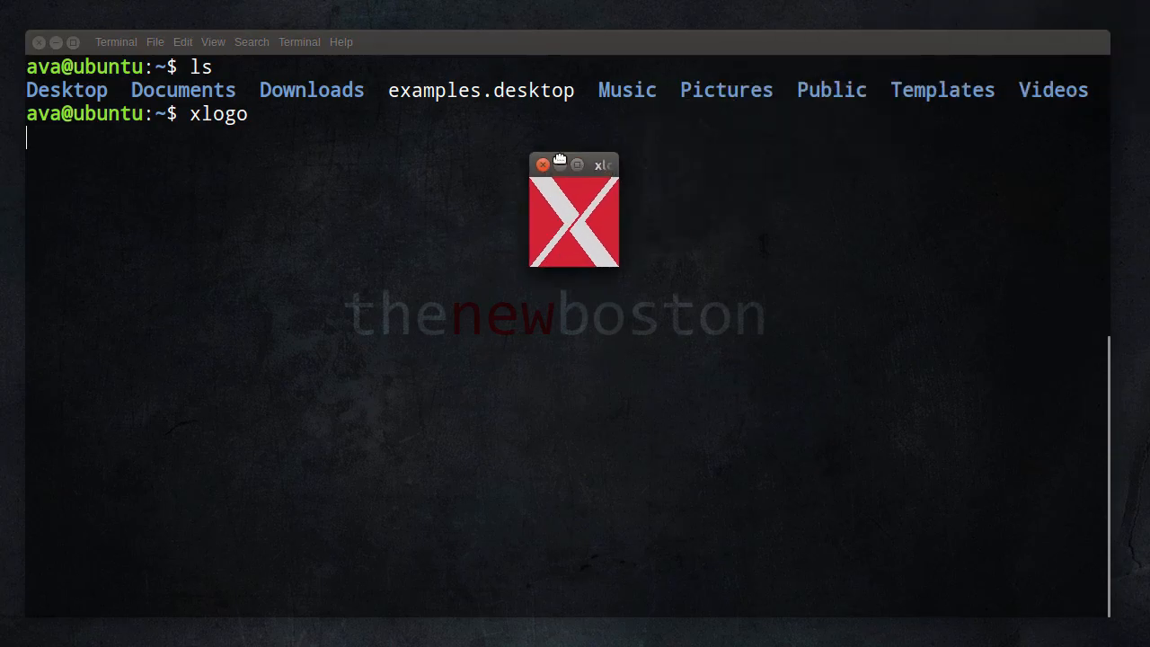
drag(574, 164, 317, 20)
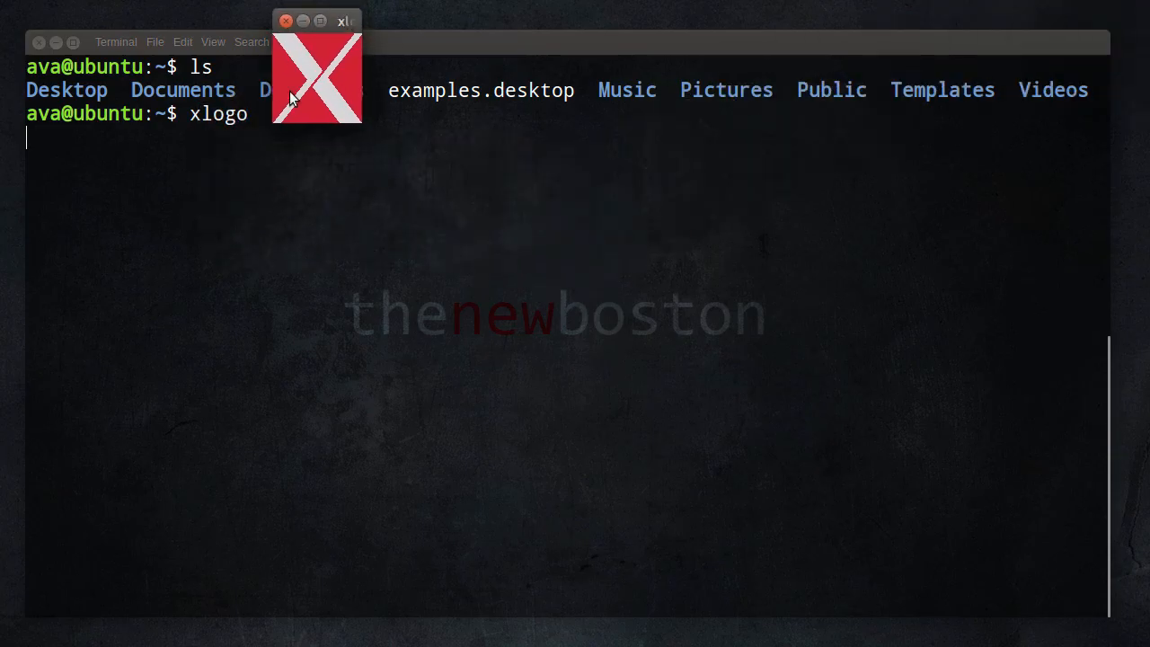
mouse_move(346, 21)
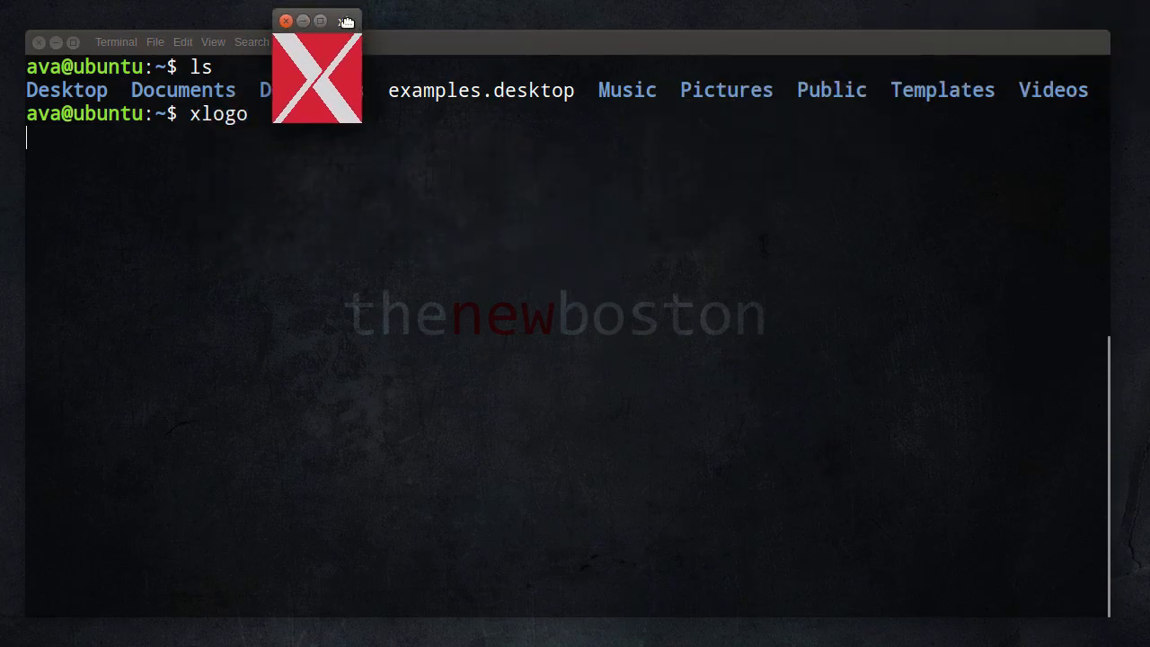
drag(317, 22, 413, 13)
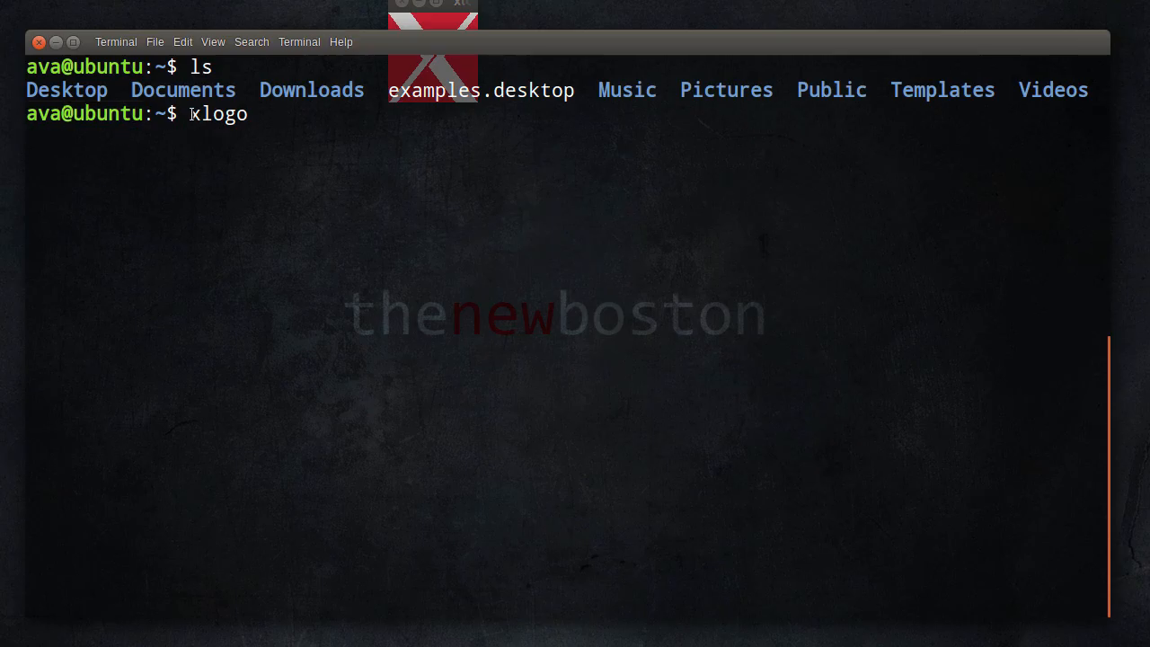
key(Return)
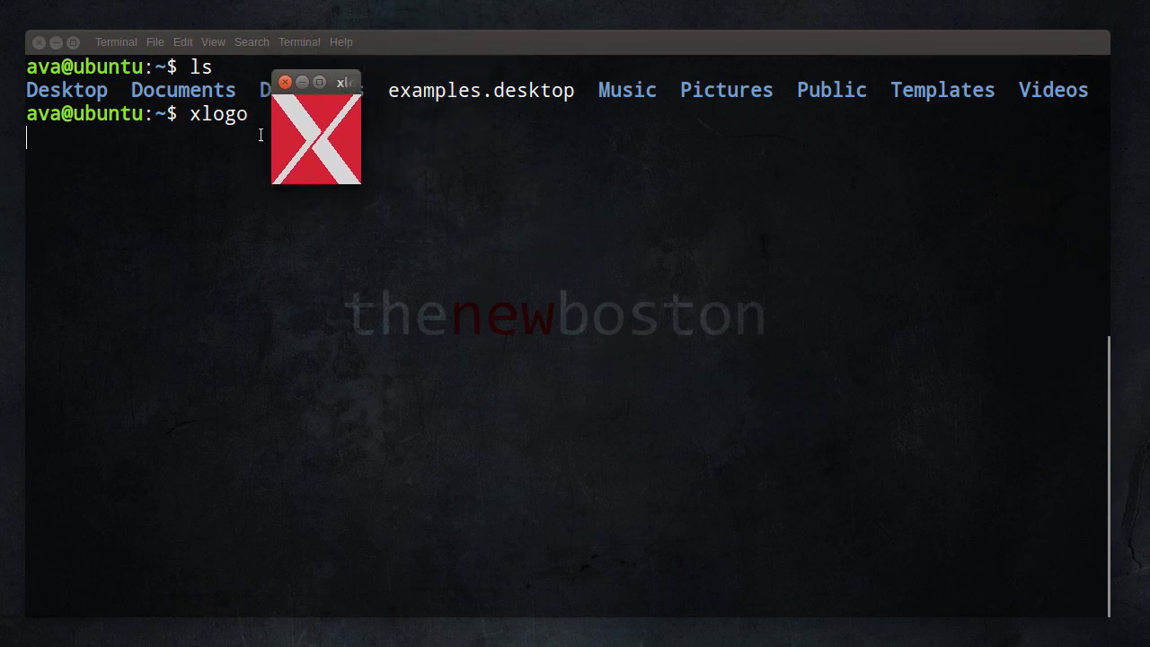
drag(314, 81, 391, 10)
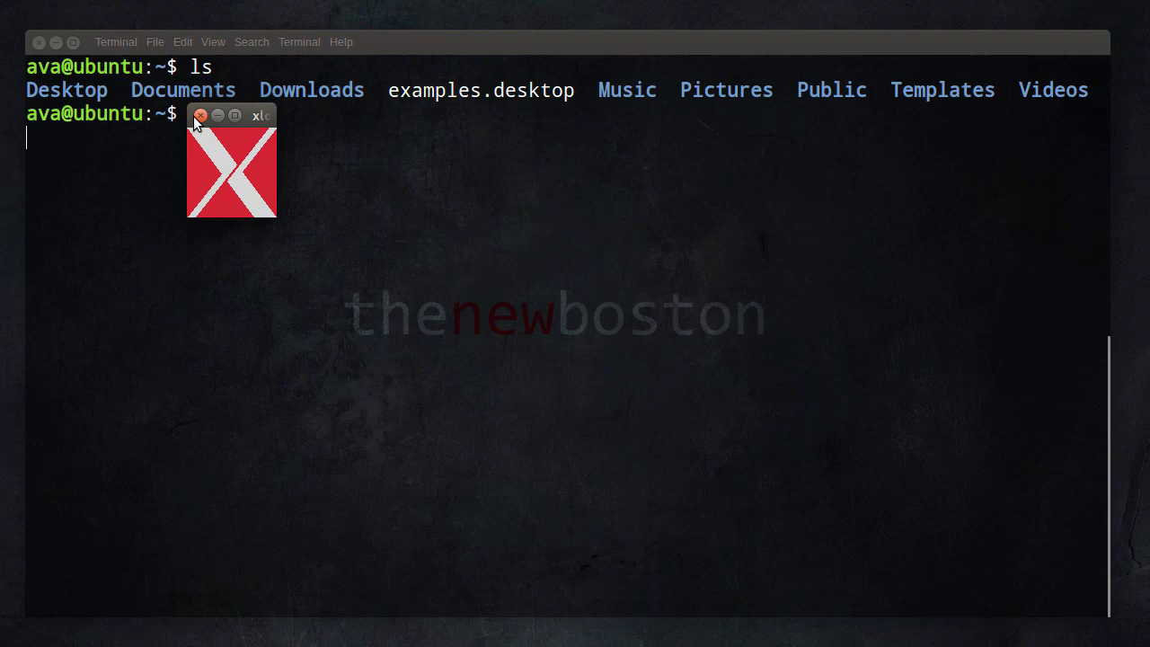
mouse_move(197, 124)
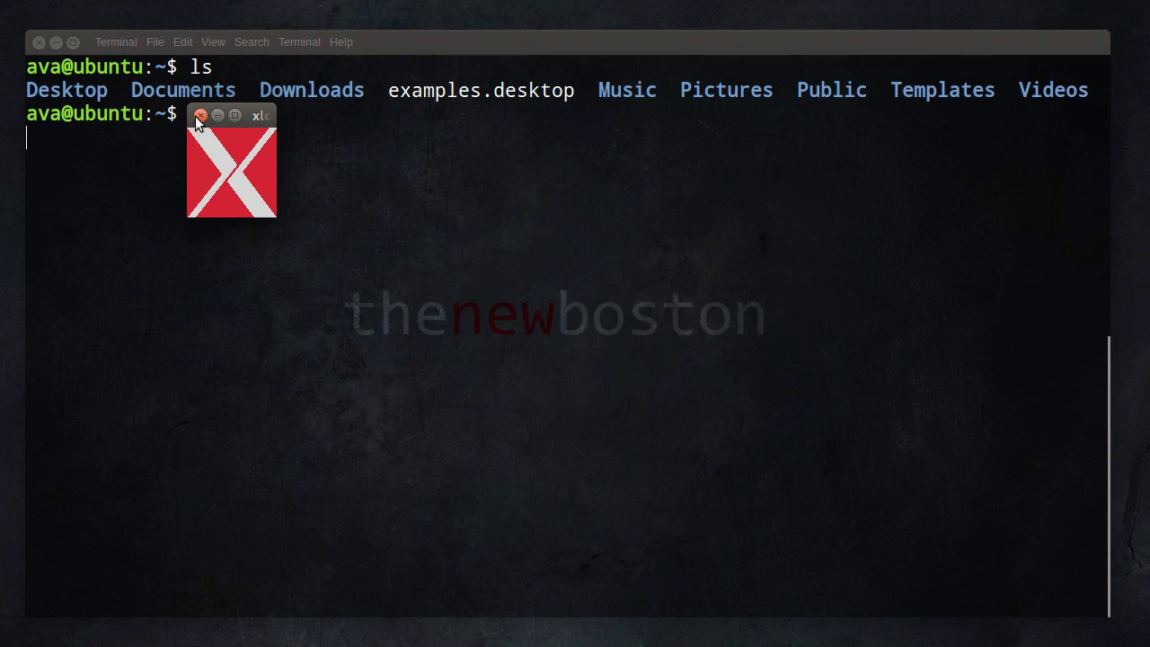
click(200, 115)
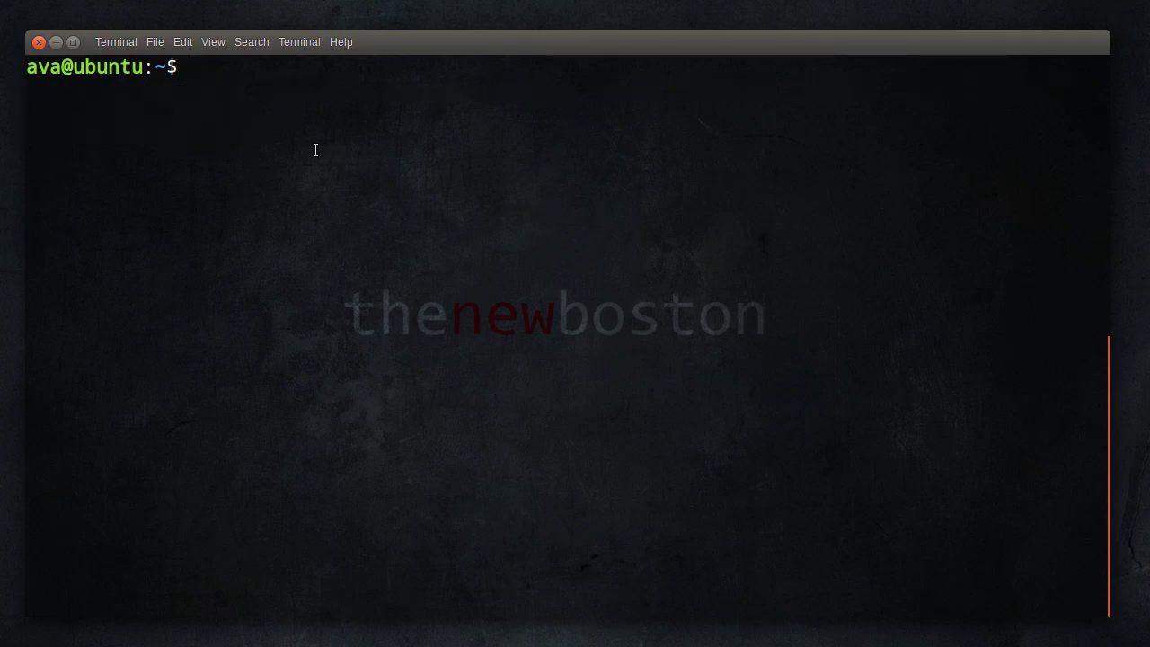
- Start xlogo in the foreground and kill it with Ctrl+C to regain the prompt
text(xlogo)
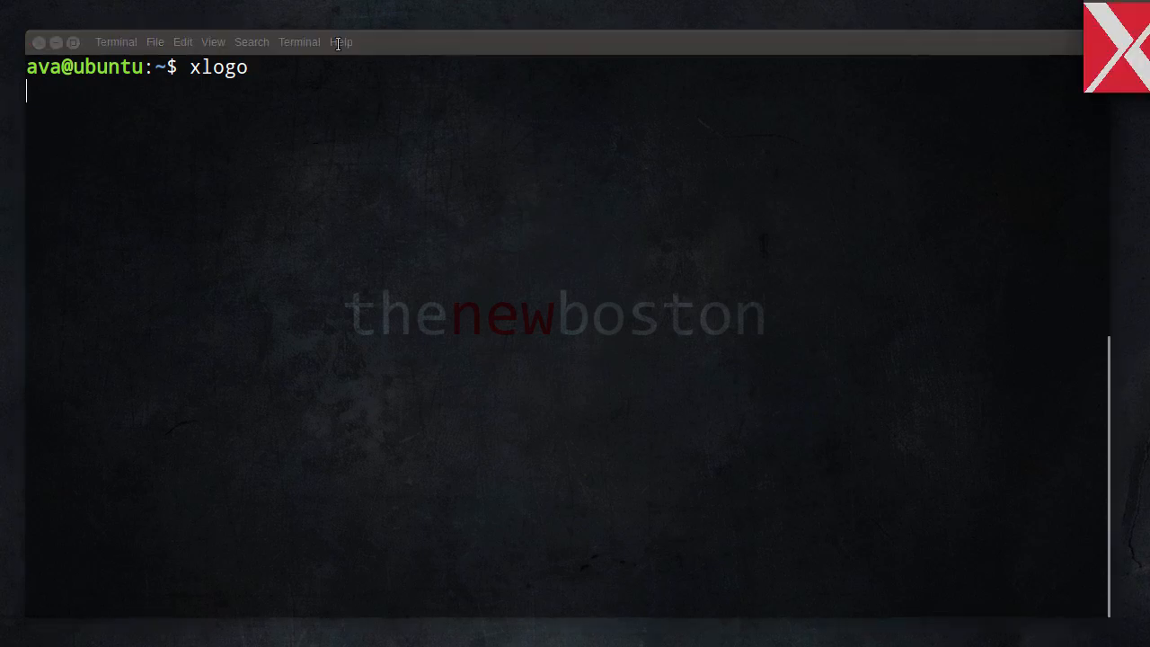
mouse_move(139, 202)
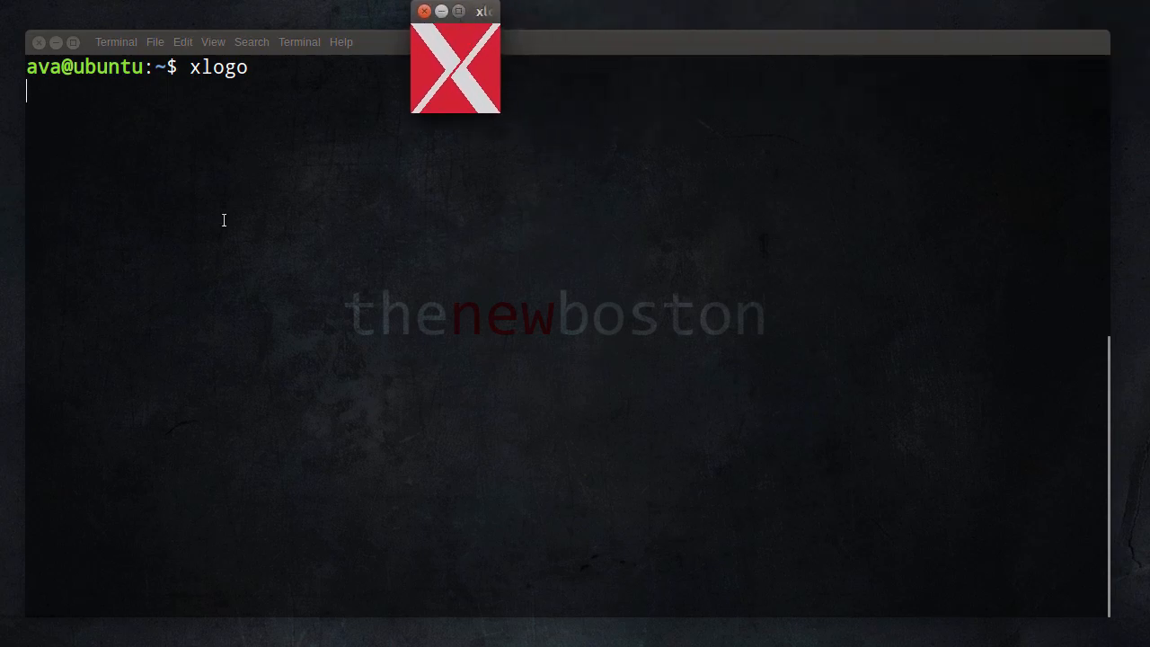
mouse_move(476, 46)
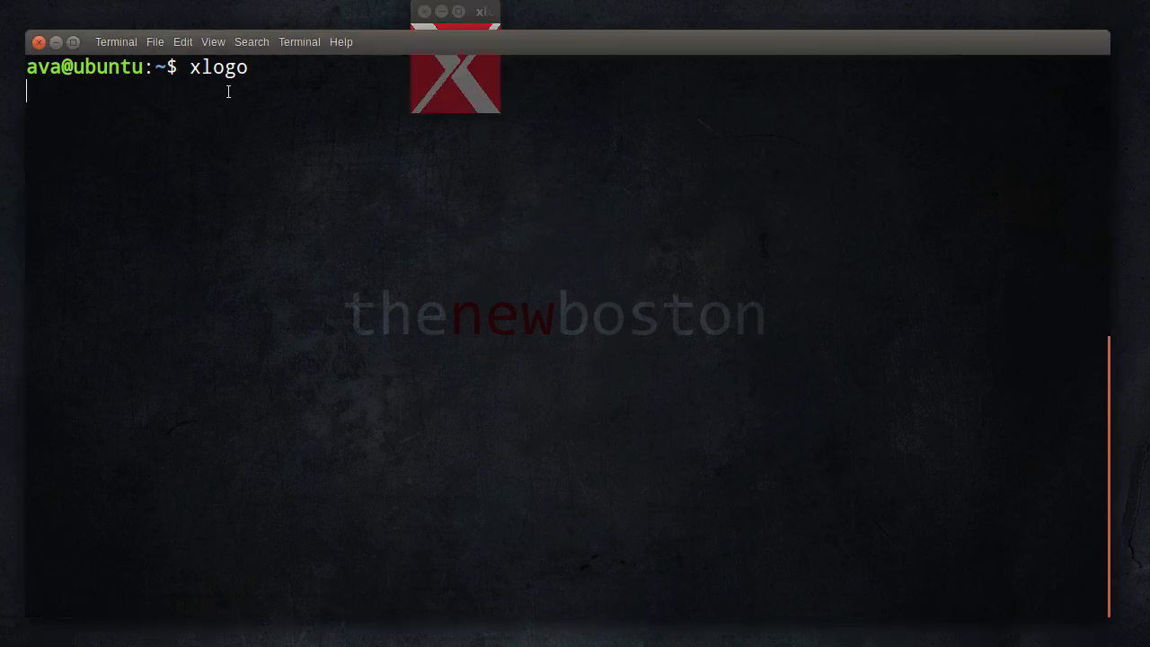
mouse_move(185, 99)
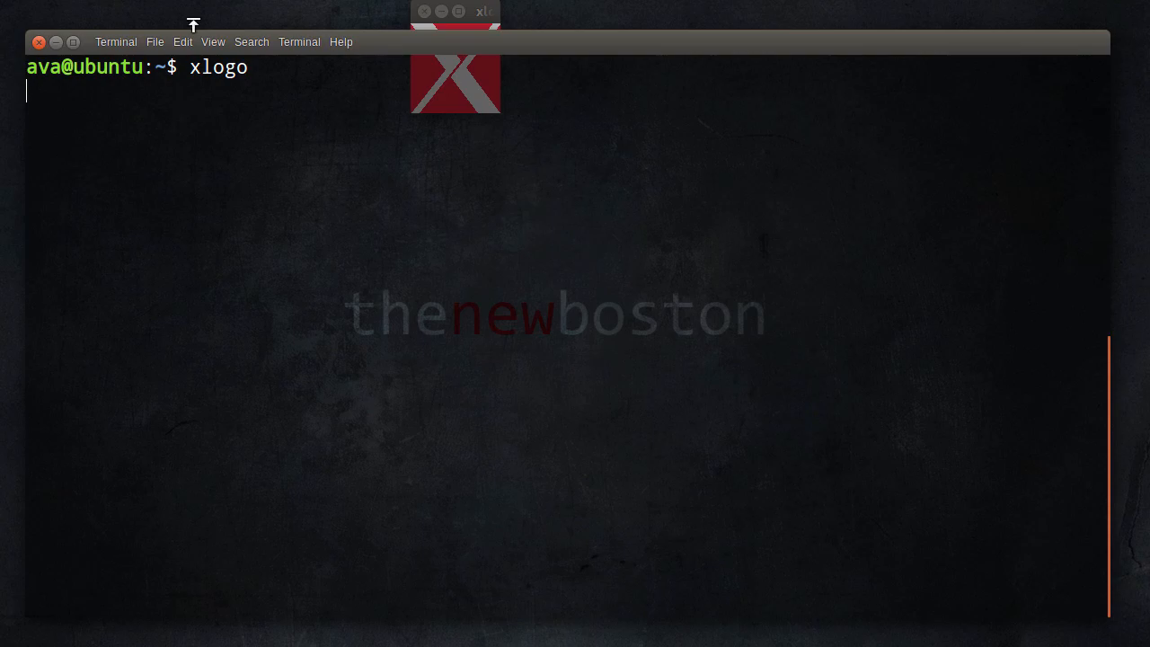
mouse_move(308, 148)
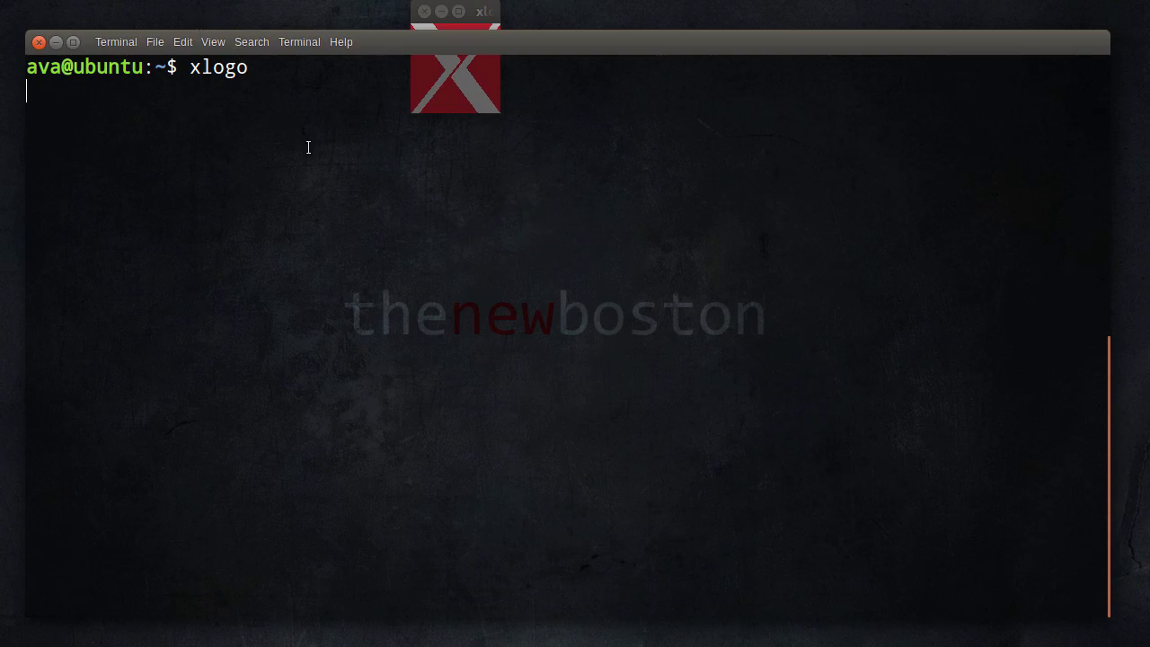
key(ctrl+c)
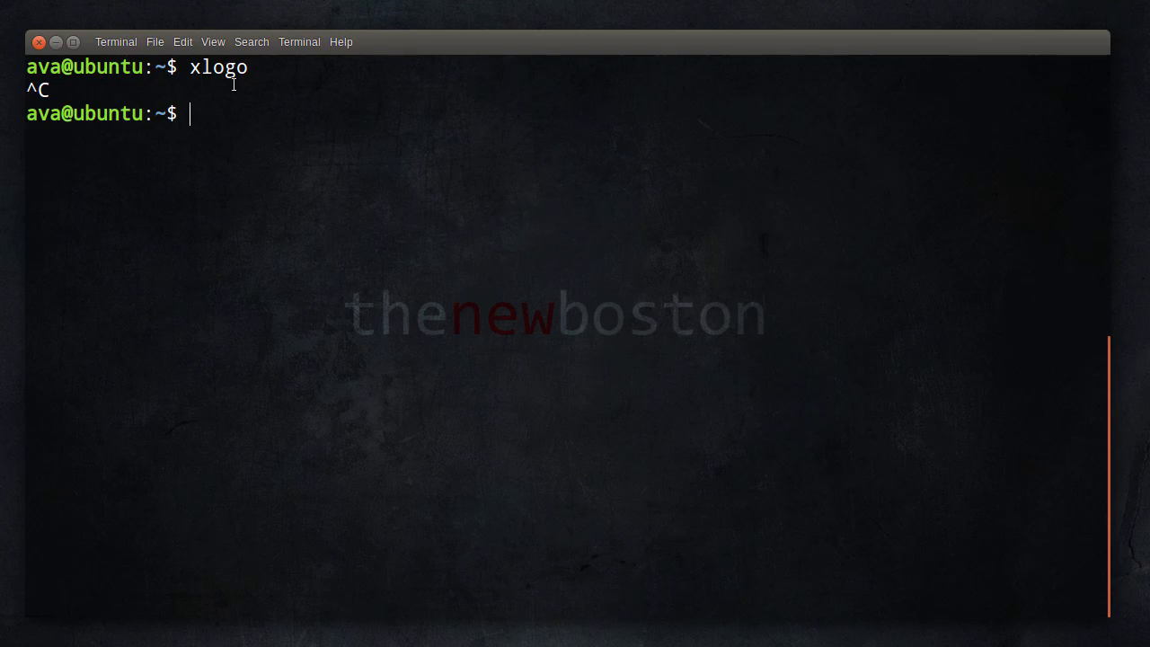
mouse_move(265, 124)
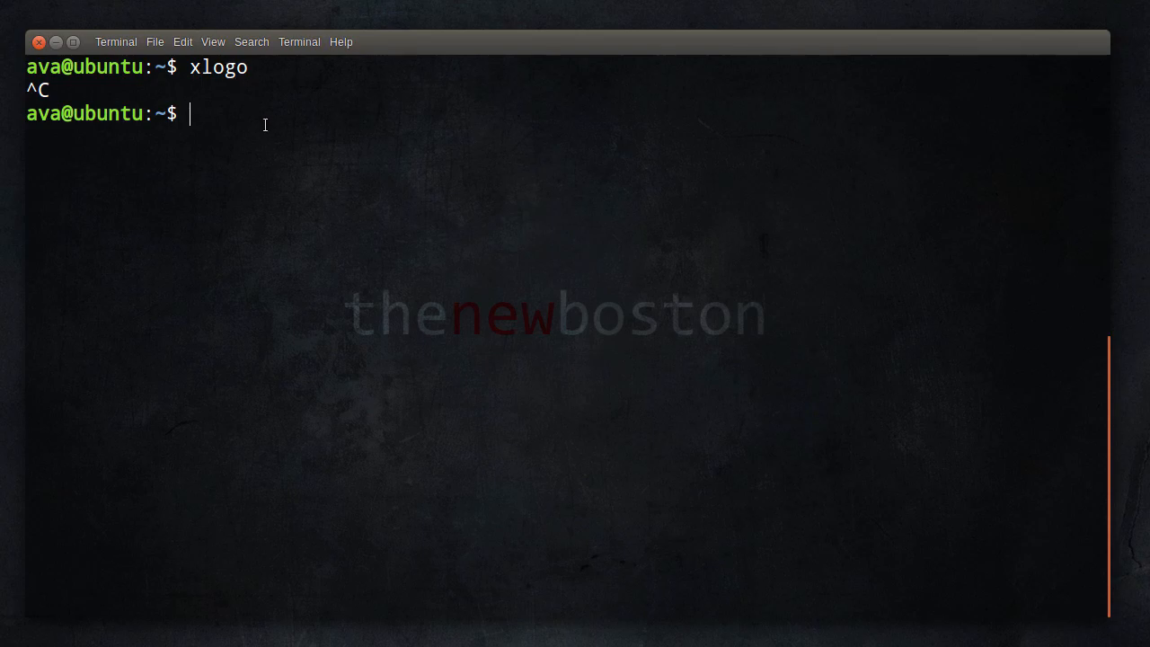
mouse_move(266, 132)
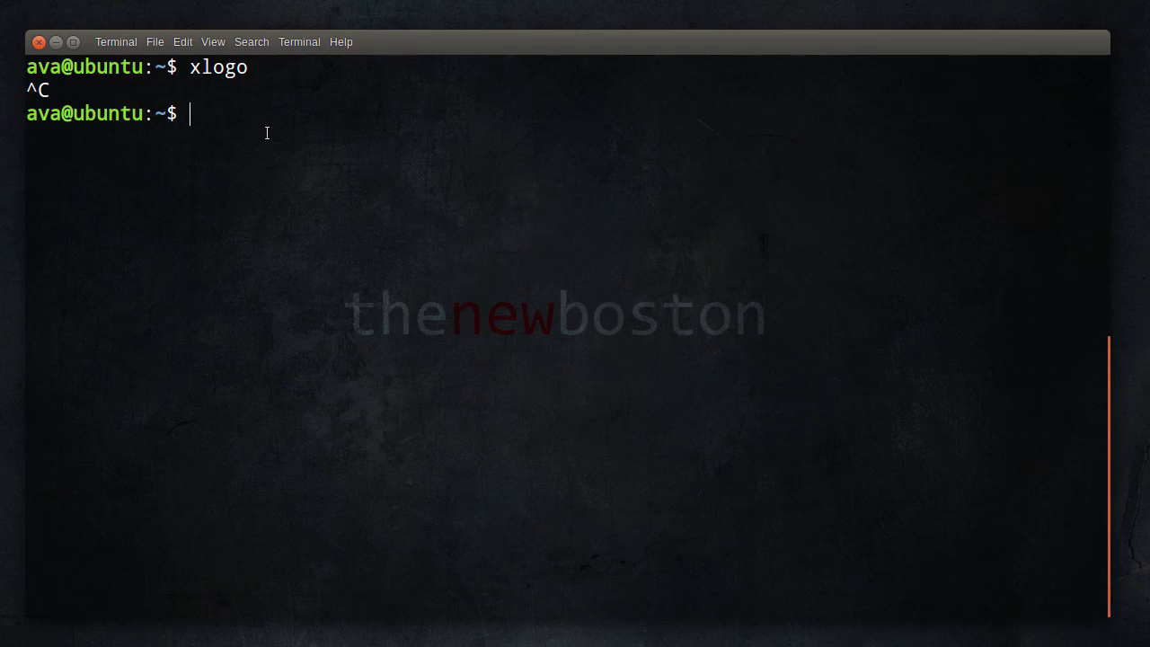
mouse_move(302, 118)
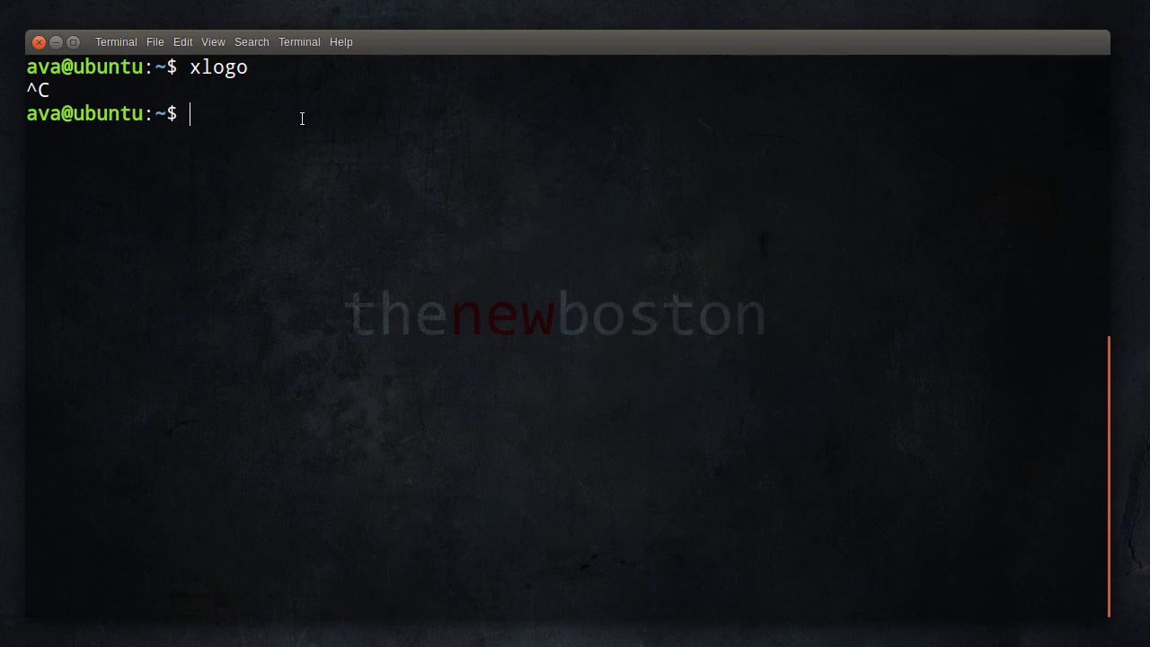
mouse_move(194, 72)
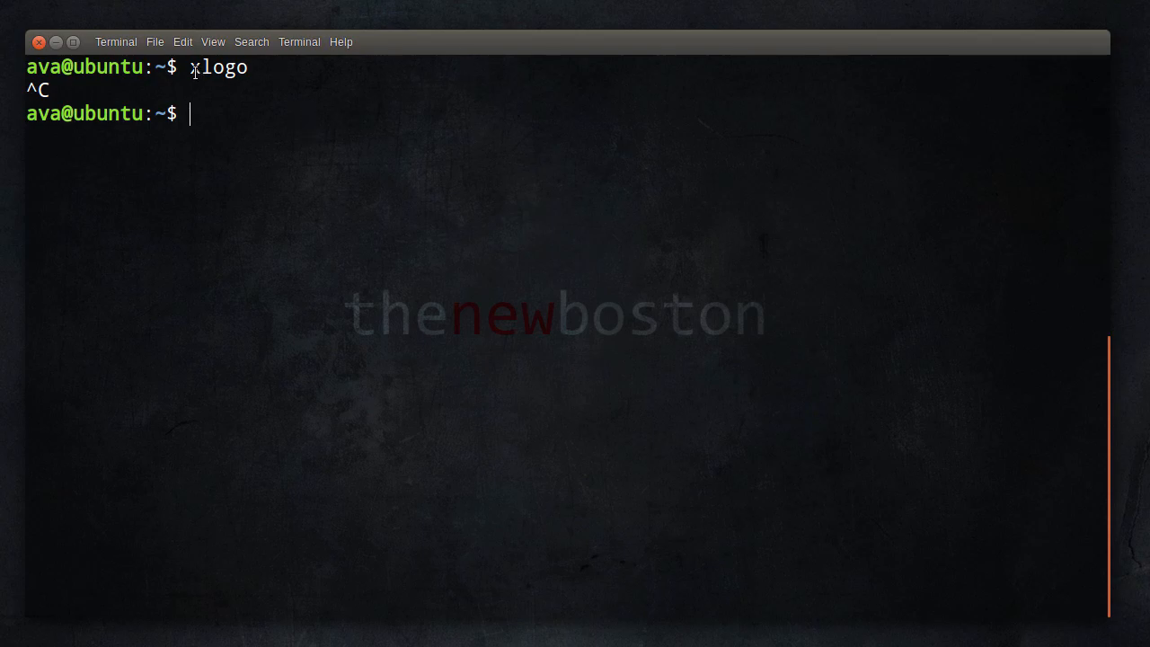
mouse_move(220, 70)
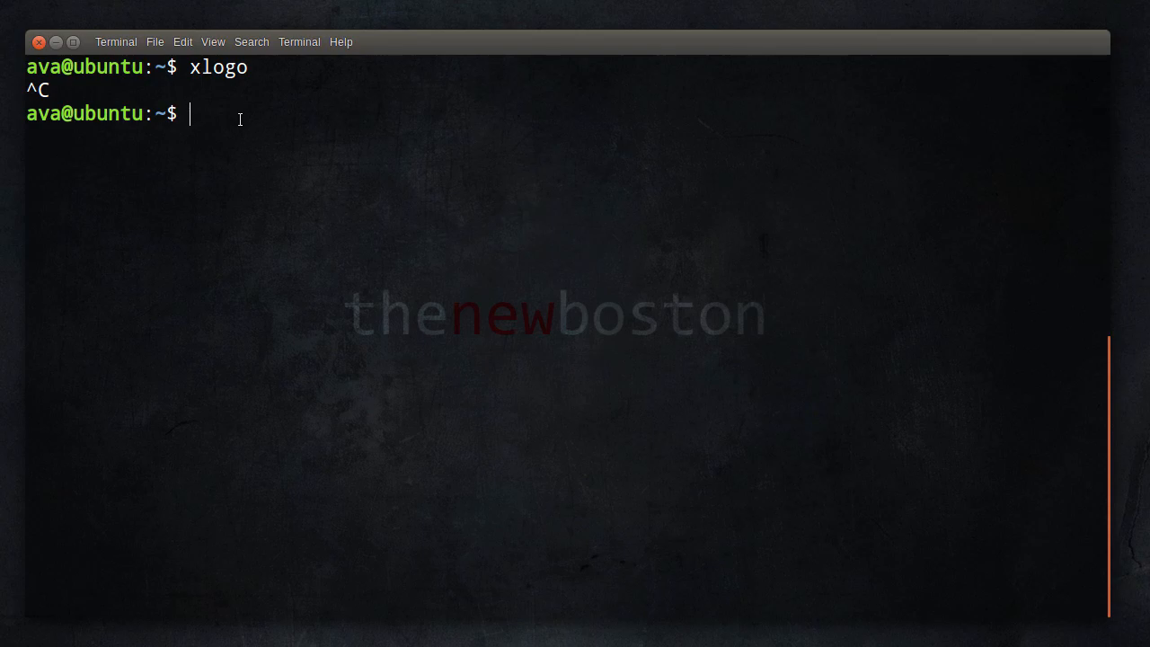
mouse_move(253, 169)
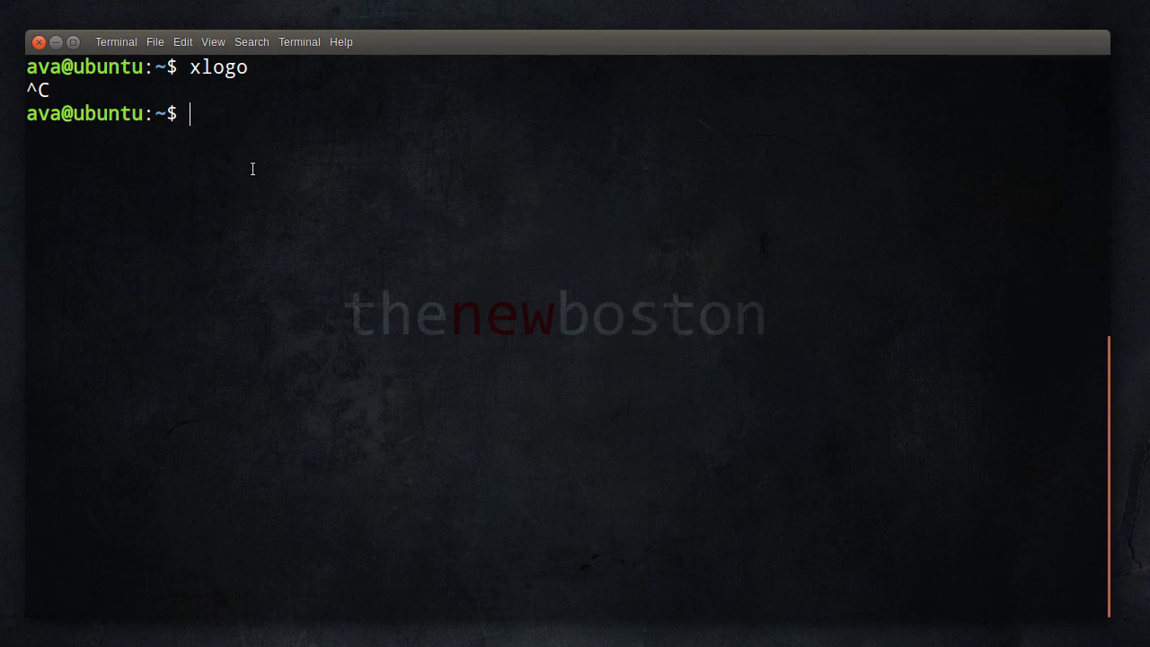
mouse_move(238, 110)
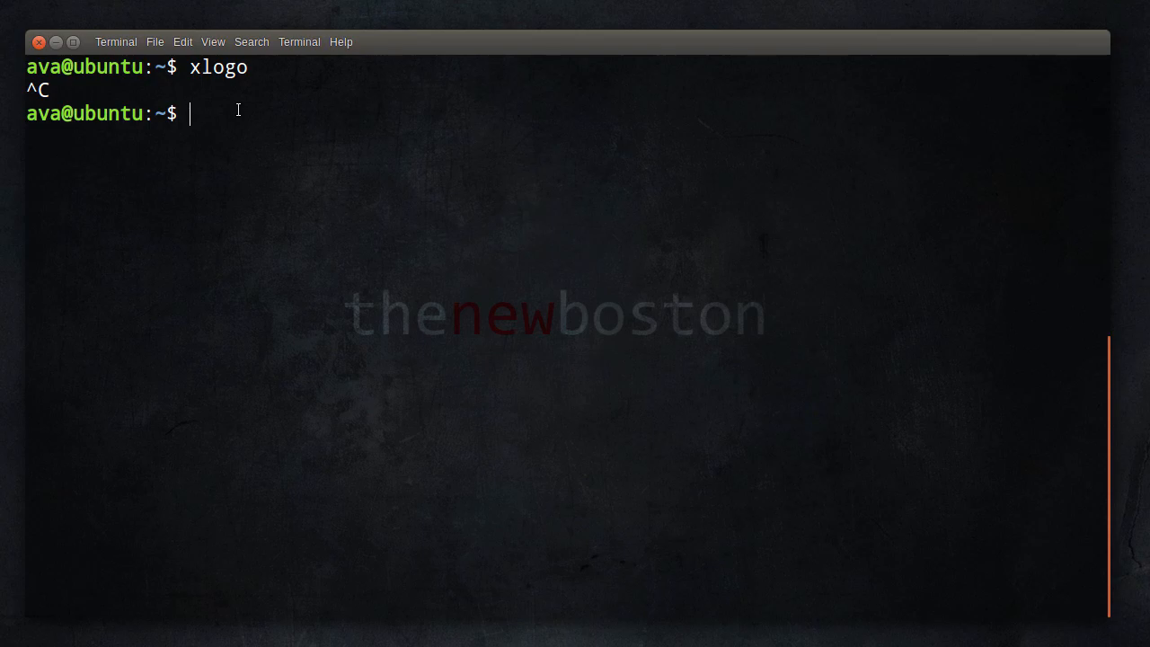
- Run xlogo & as background job 1, then ls and ps, showing xlogo PID 2710
text(x)
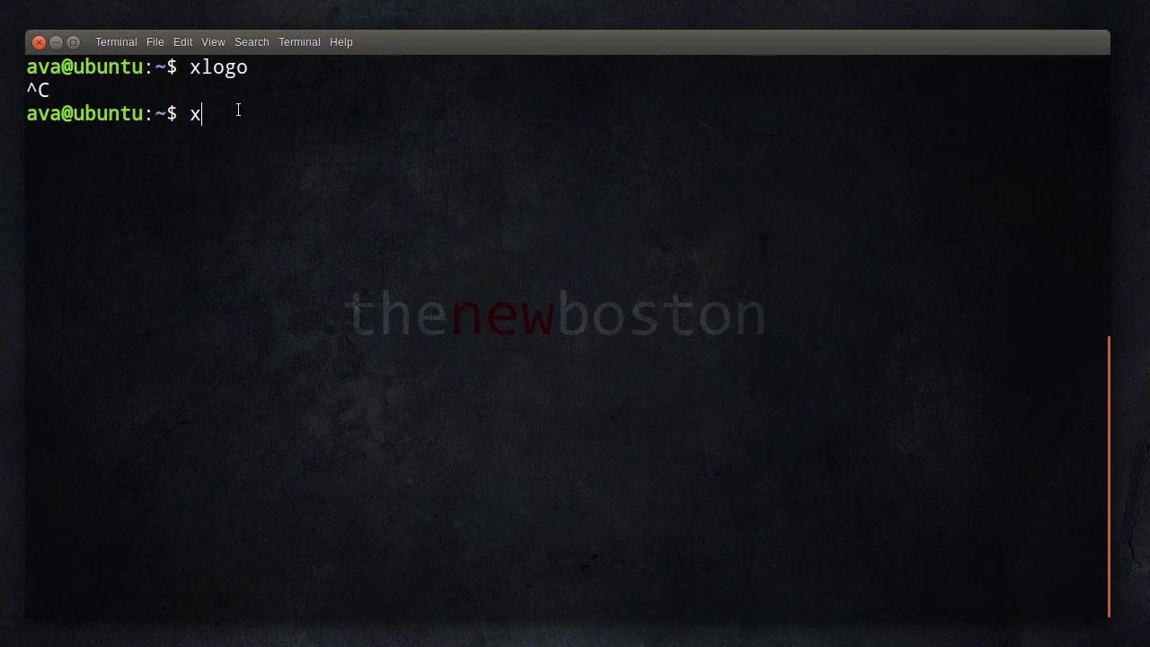
text(logo &)
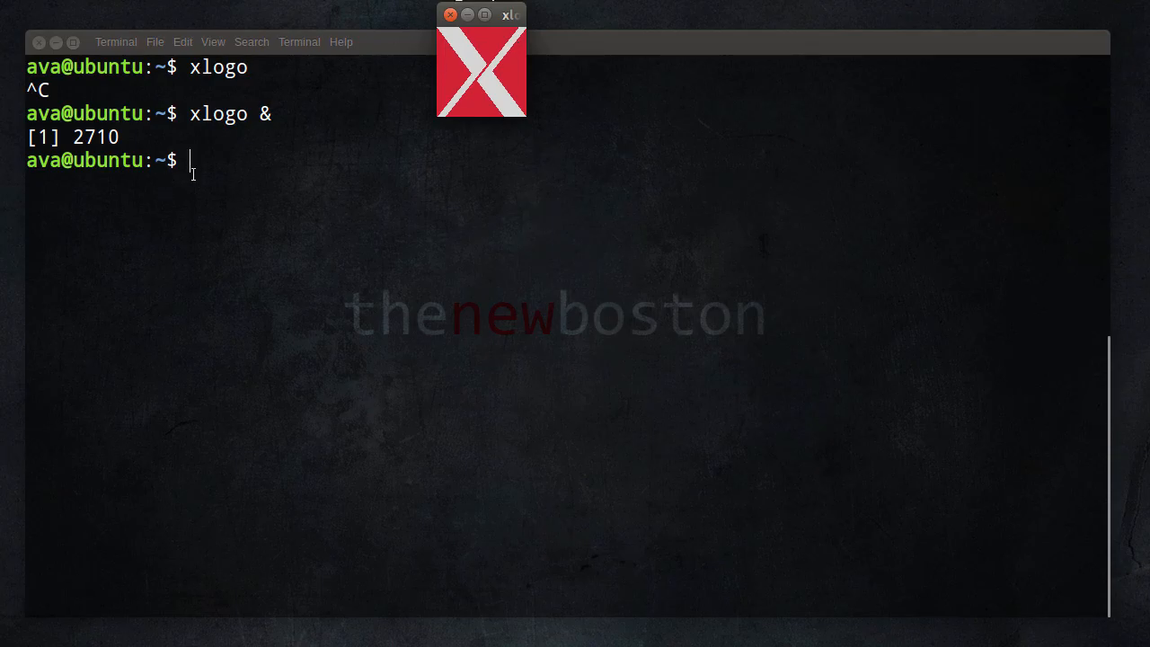
text(ls)
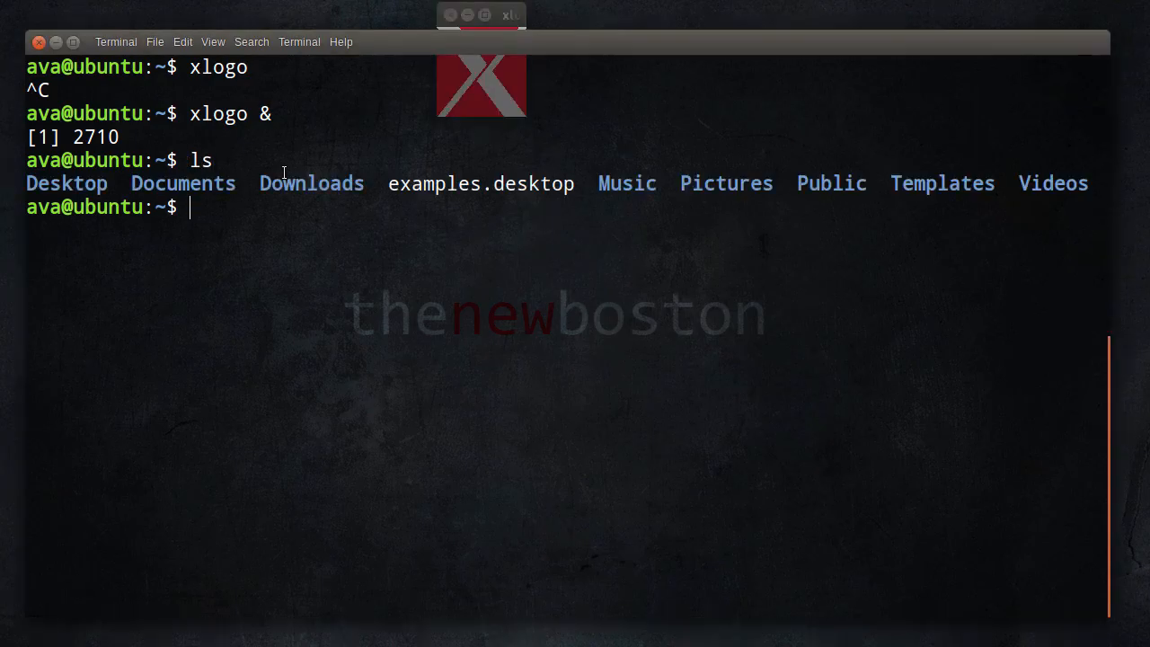
text(ps)
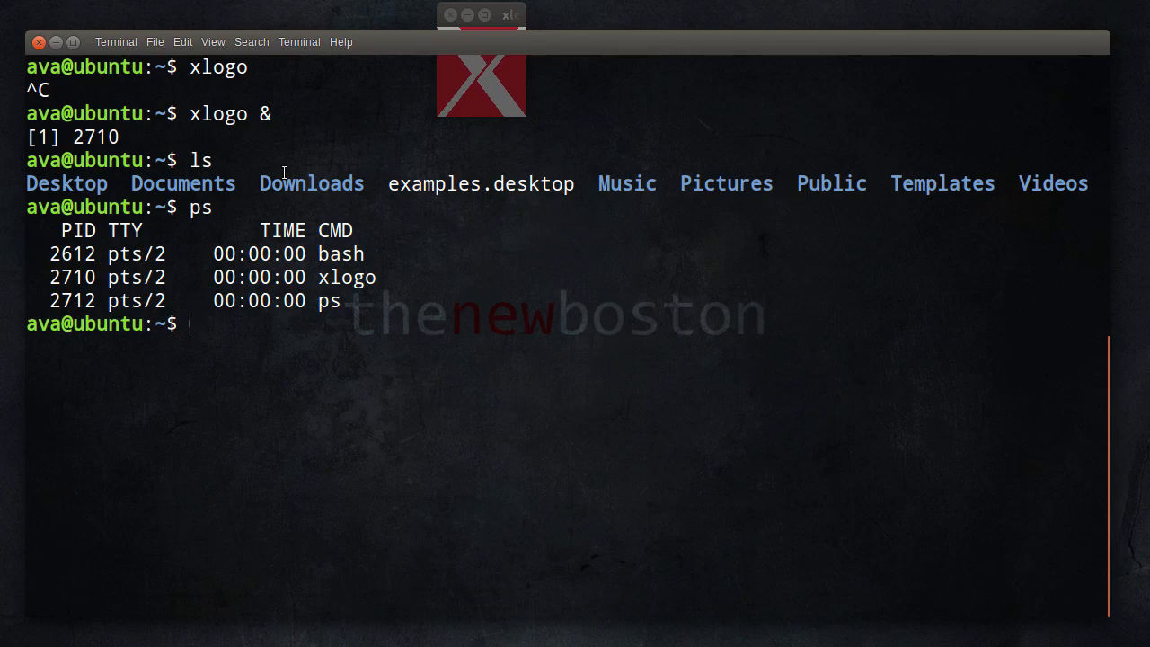
text(clear)
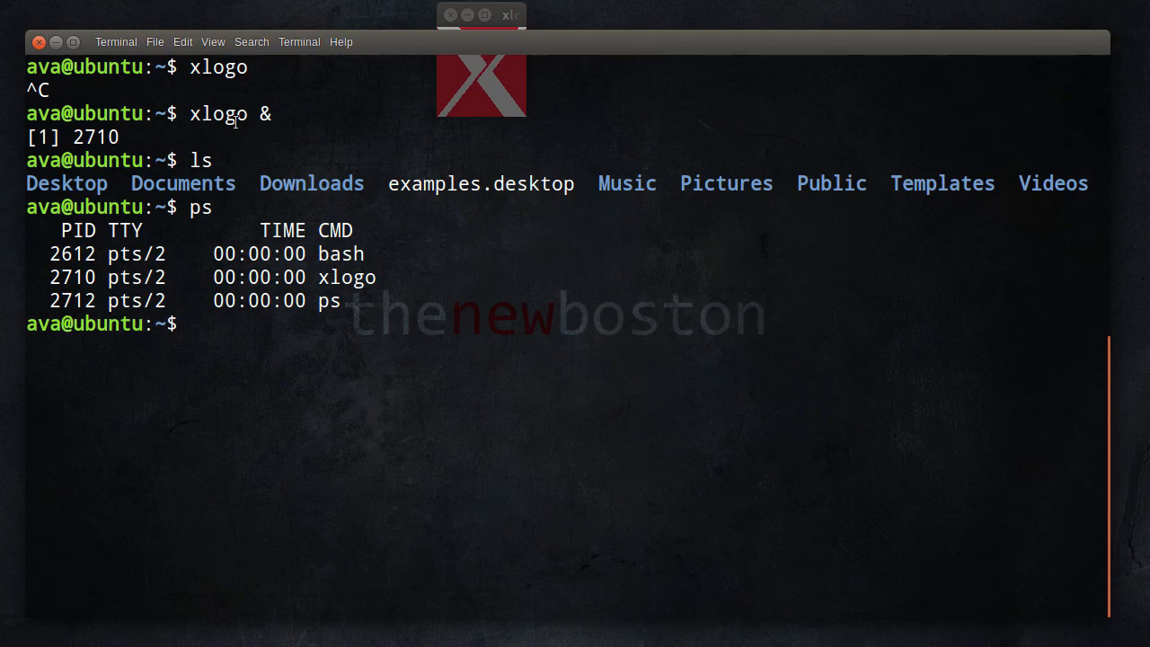
double_click(218, 113)
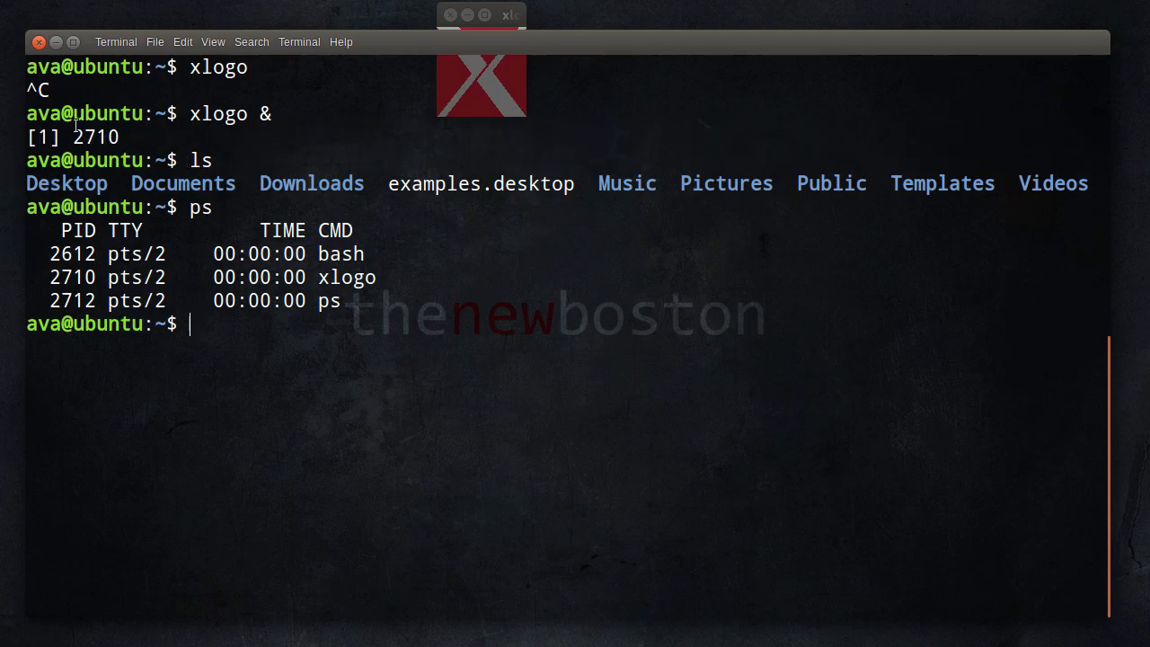
double_click(94, 137)
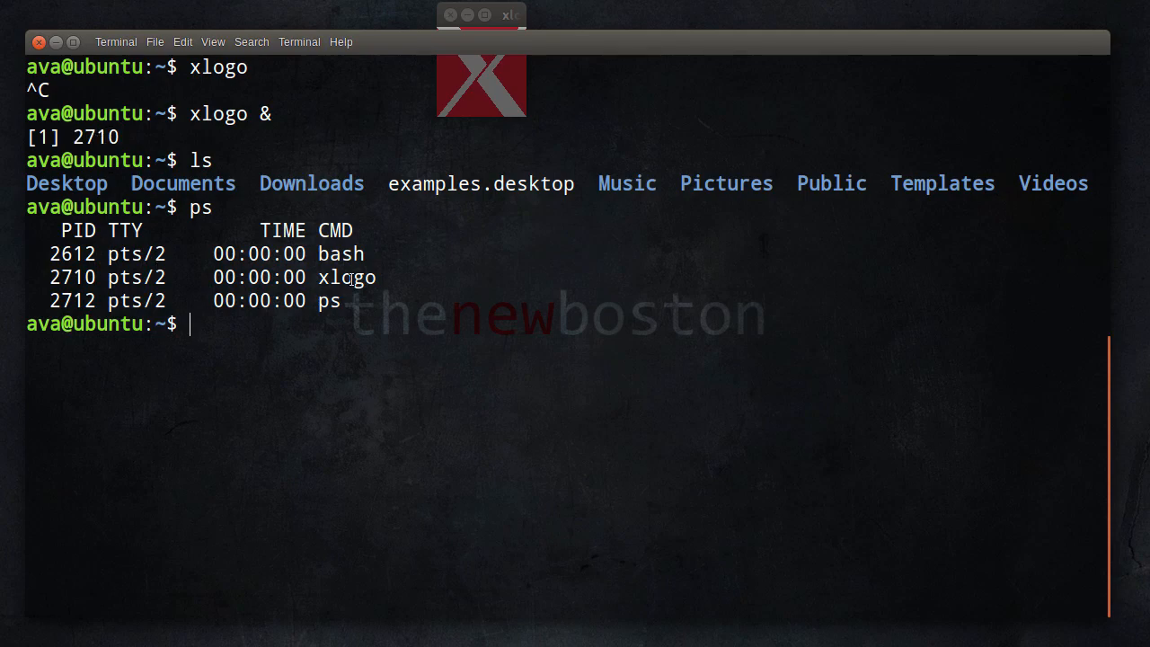
triple_click(179, 276)
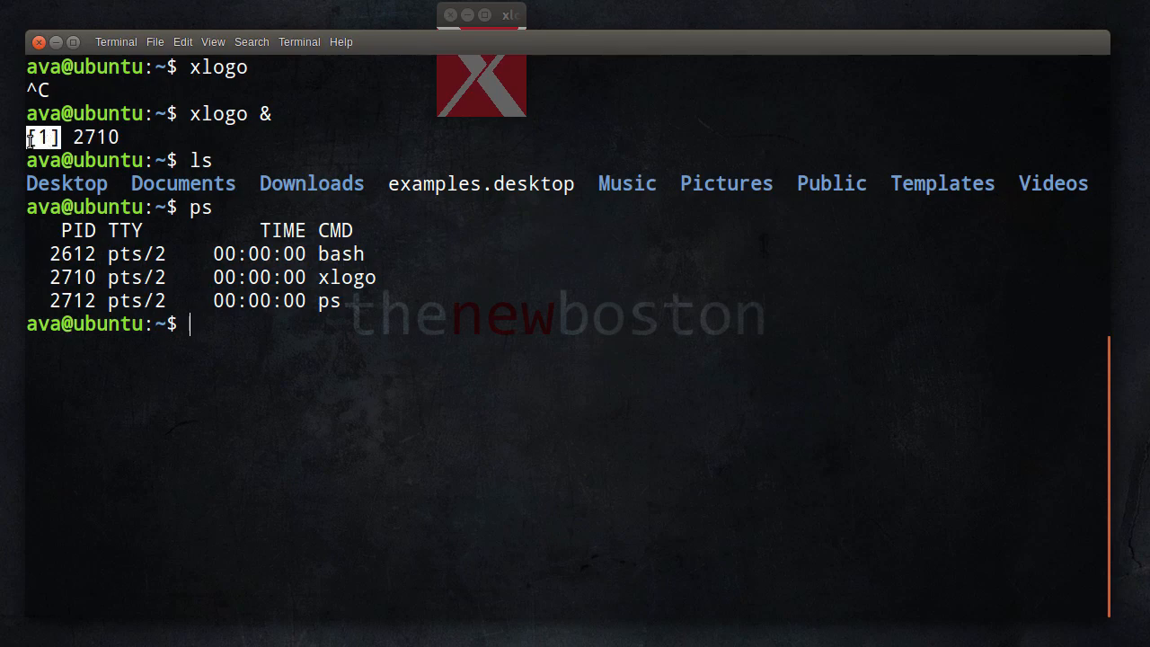
mouse_move(121, 242)
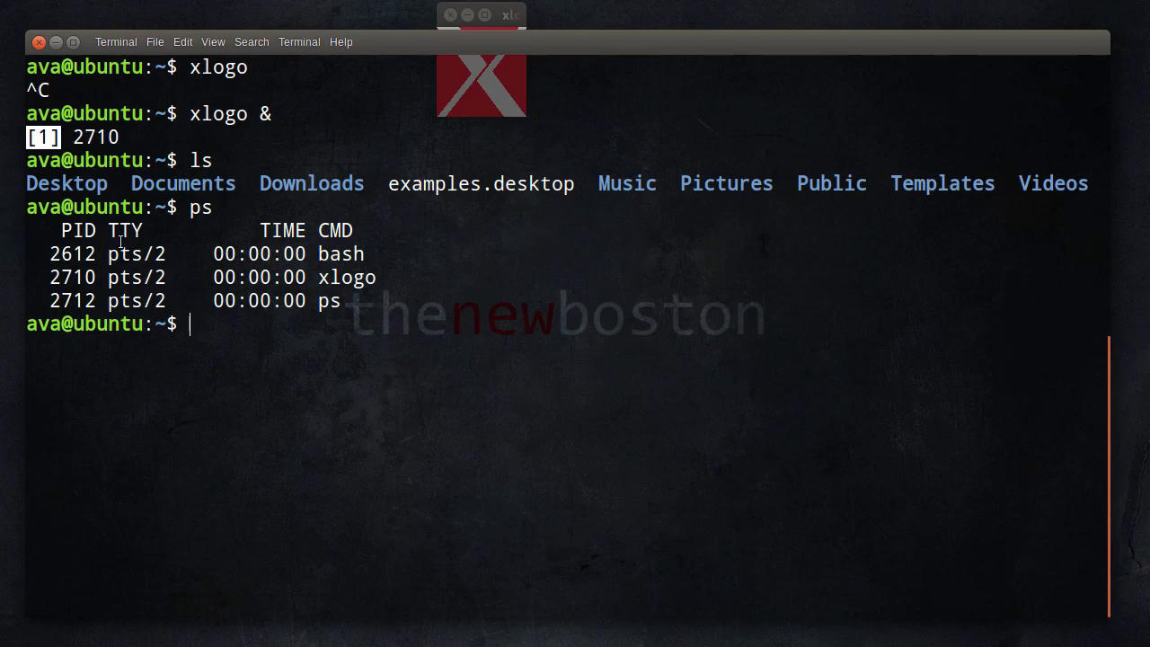